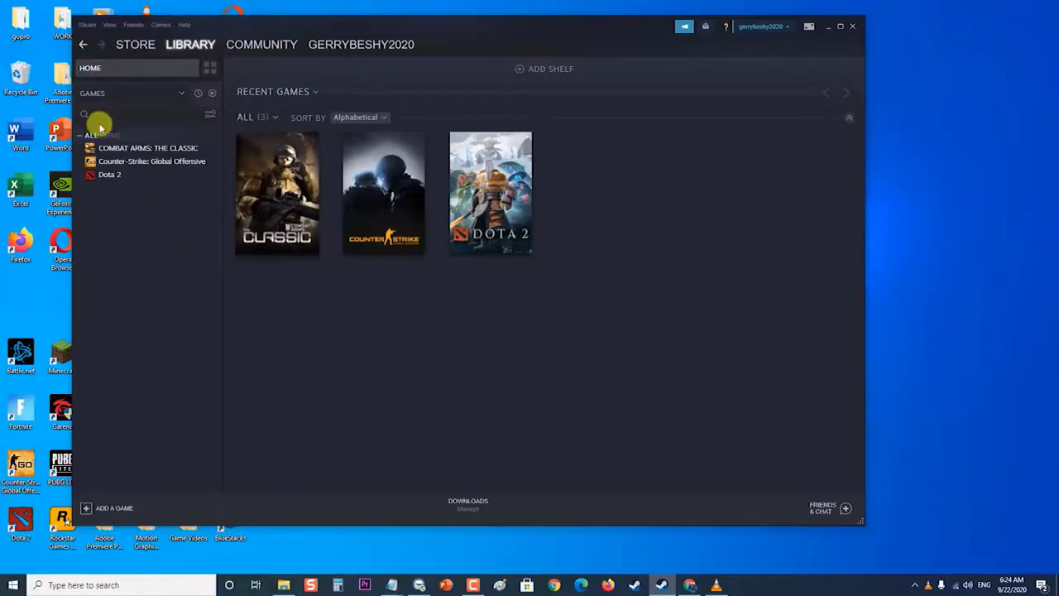
Step: Go to the Steam Store front page and scroll down through its featured sections and offers
left_click(136, 43)
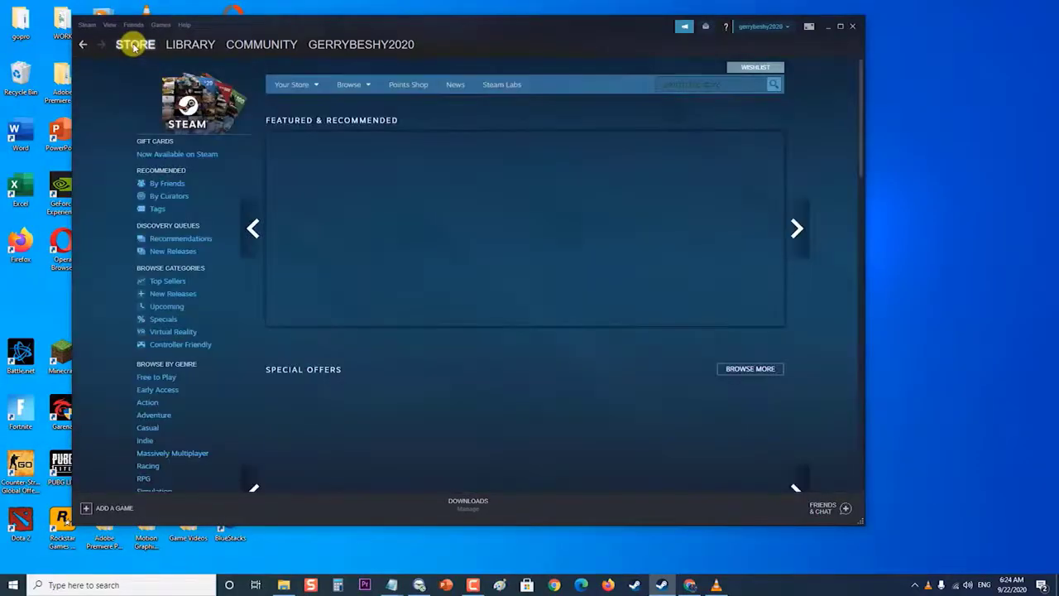
left_click(190, 43)
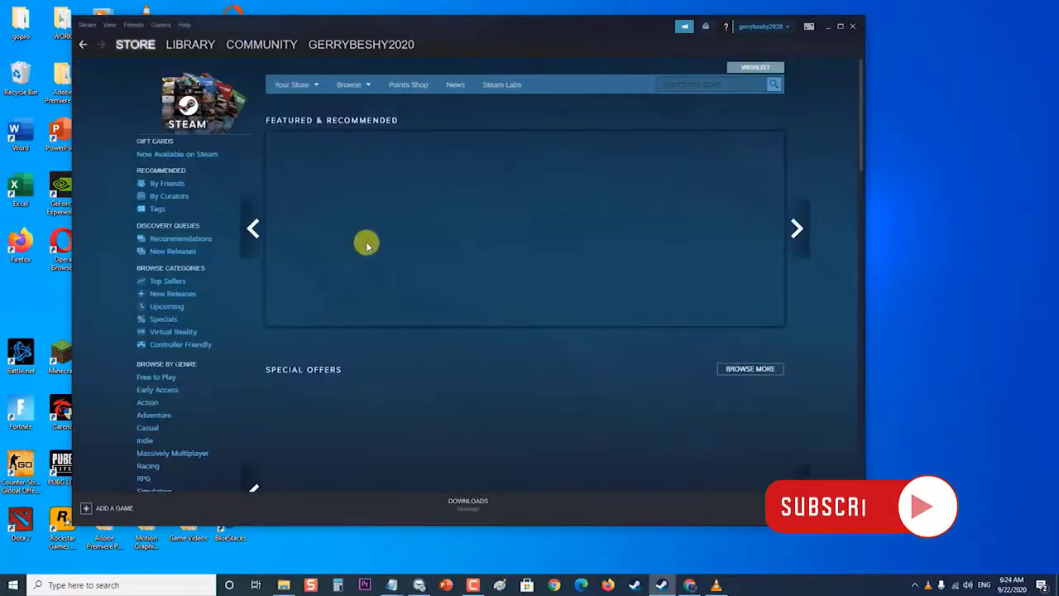
scroll("down", 3)
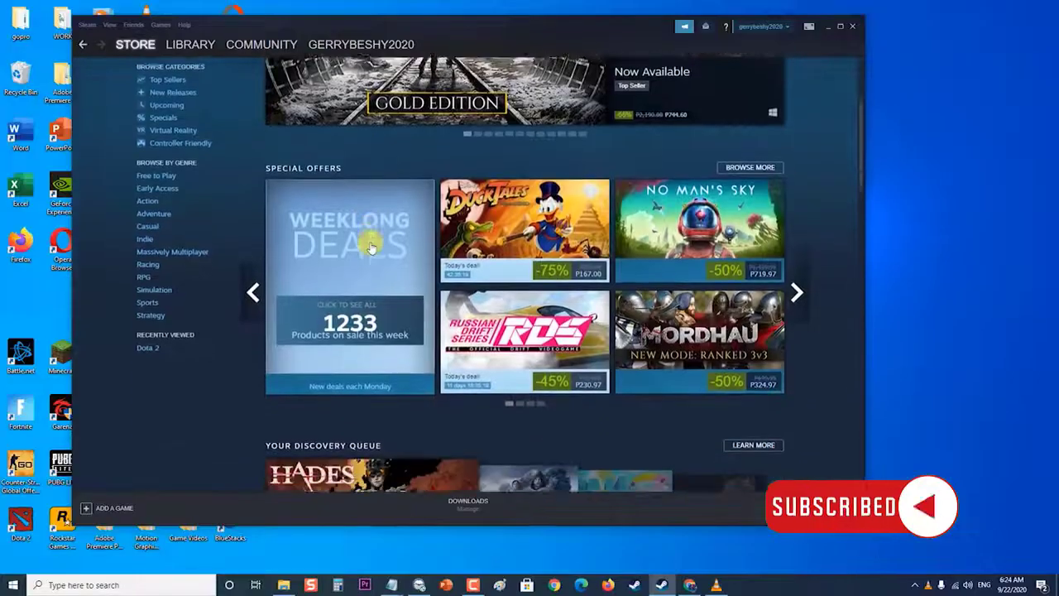
scroll("down", 3)
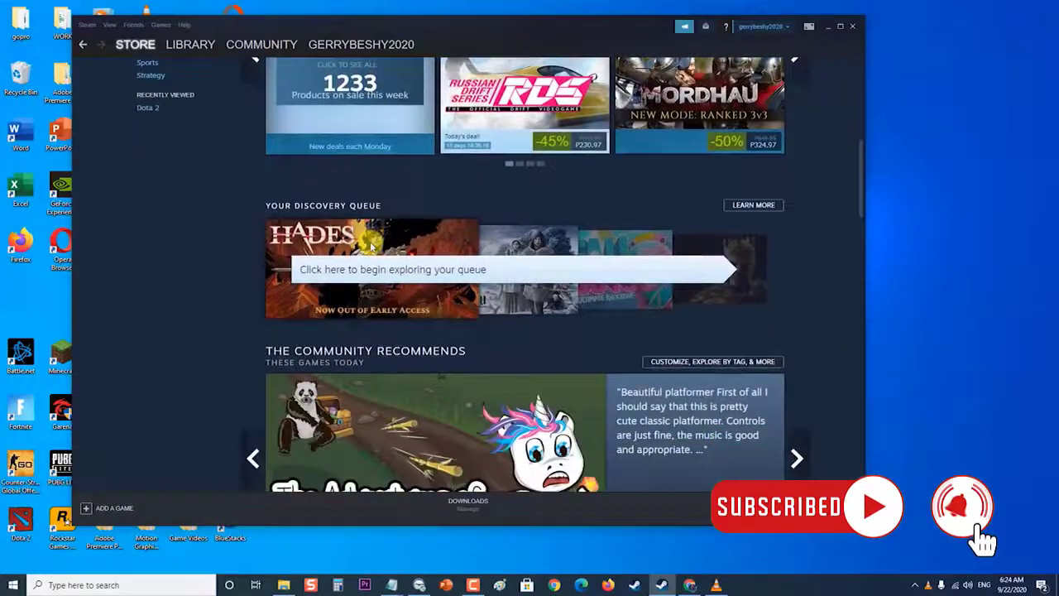
scroll("down", 3)
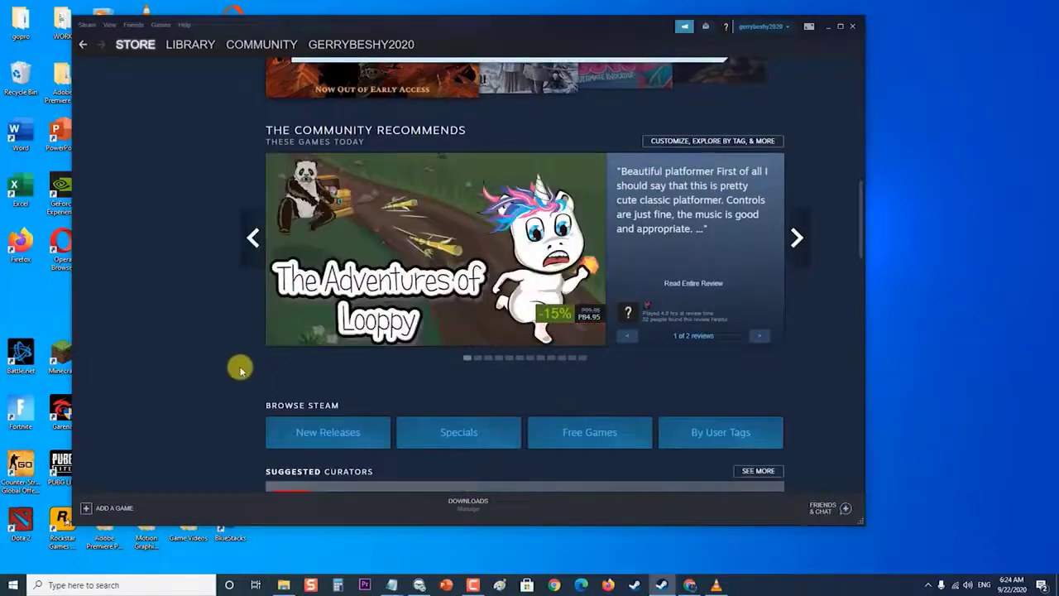
scroll("down", 3)
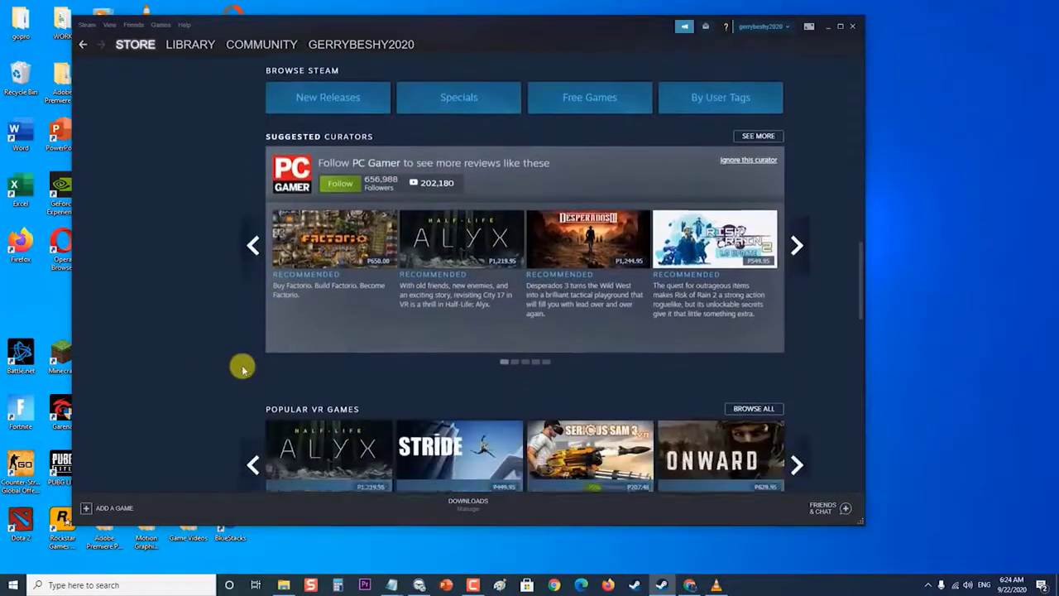
scroll("down", 3)
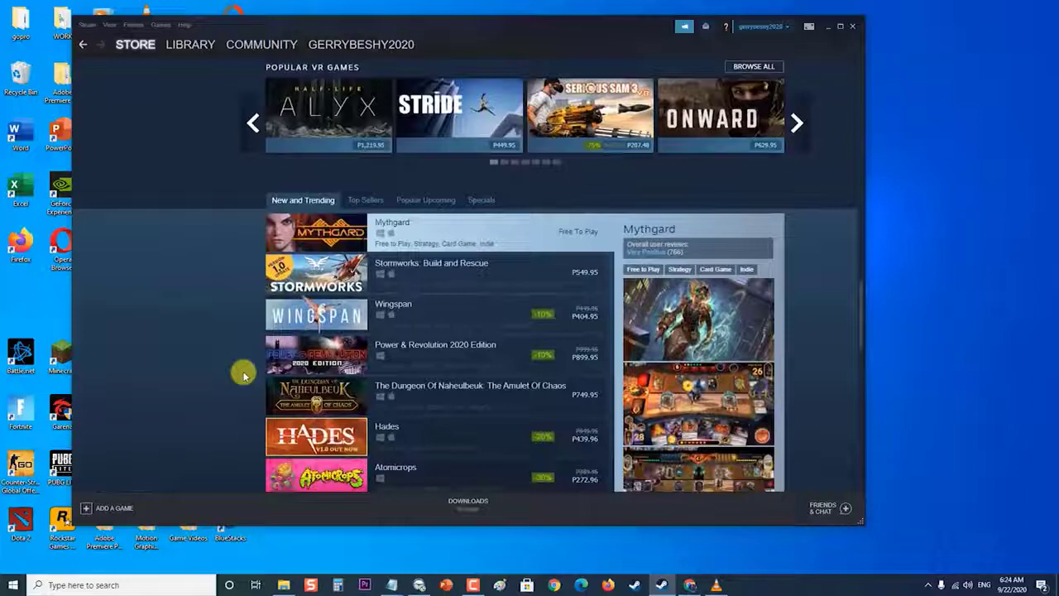
scroll("down", 3)
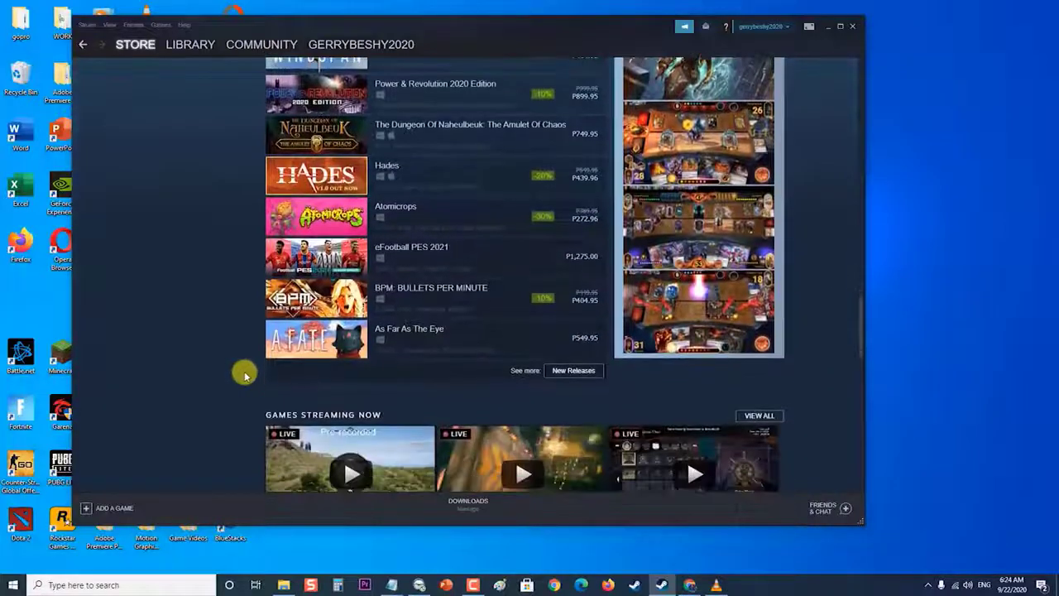
scroll("down", 3)
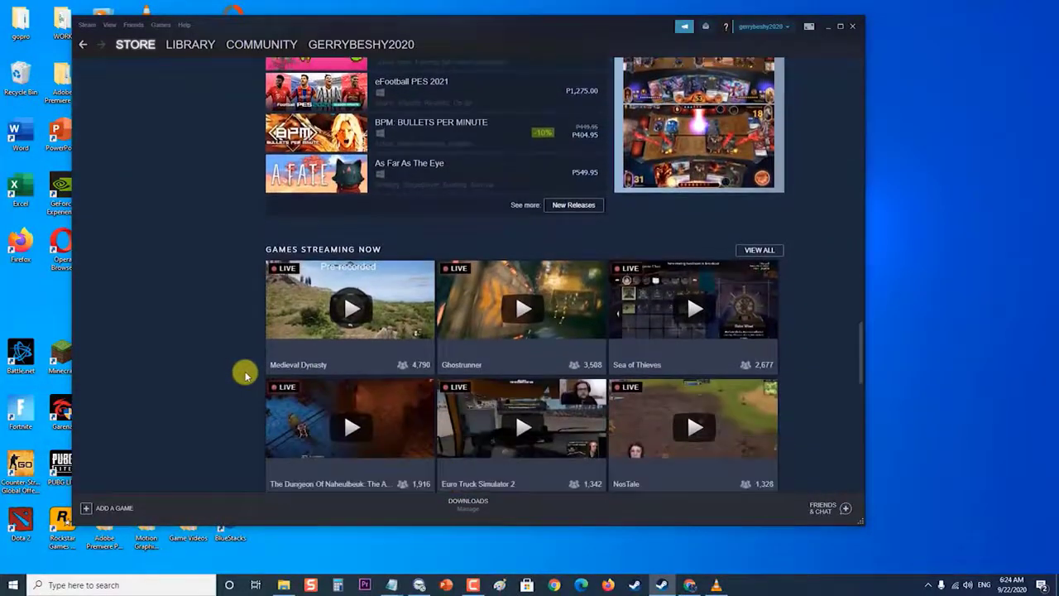
scroll("down", 3)
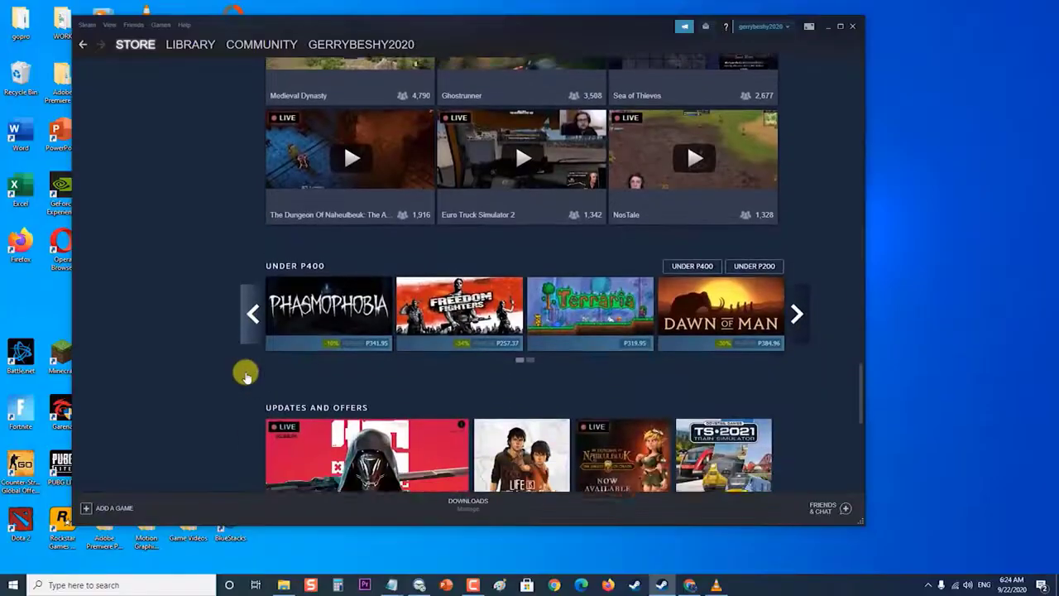
left_click(190, 43)
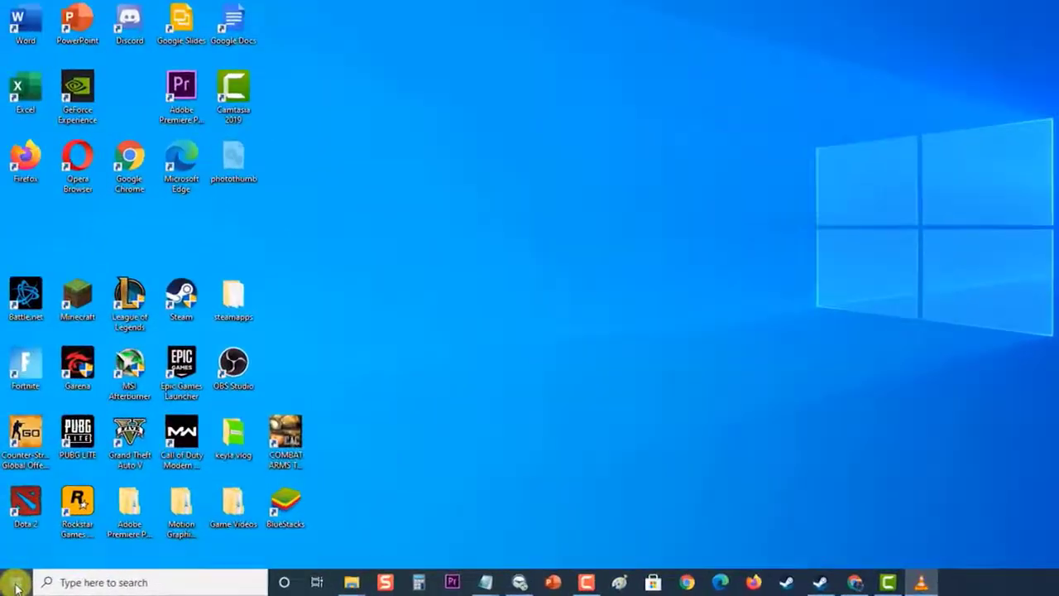
Step: Bring up the Start menu to reach the power options for a restart
left_click(14, 583)
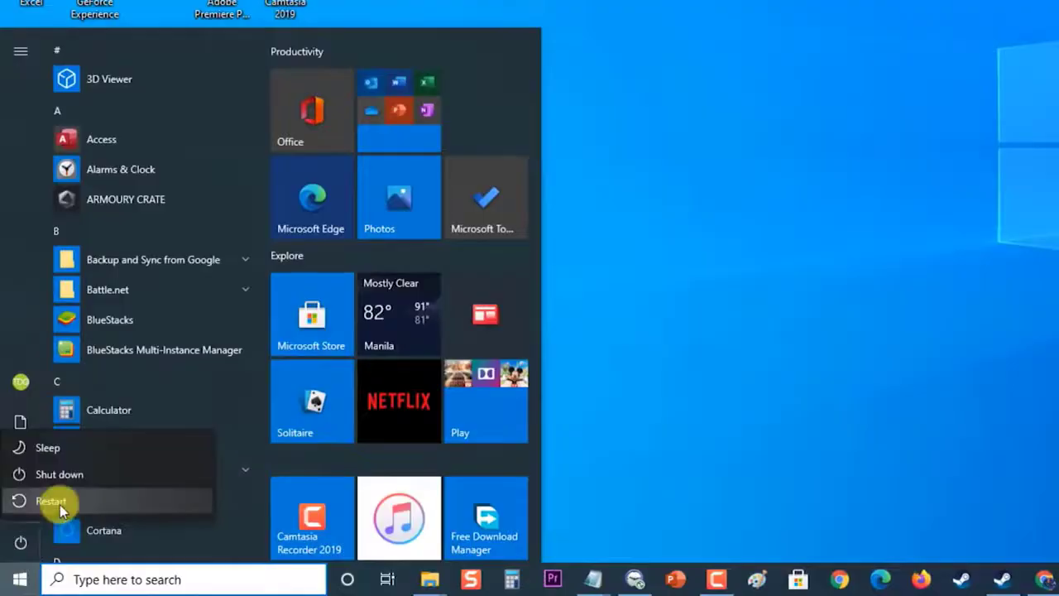
mouse_move(884, 149)
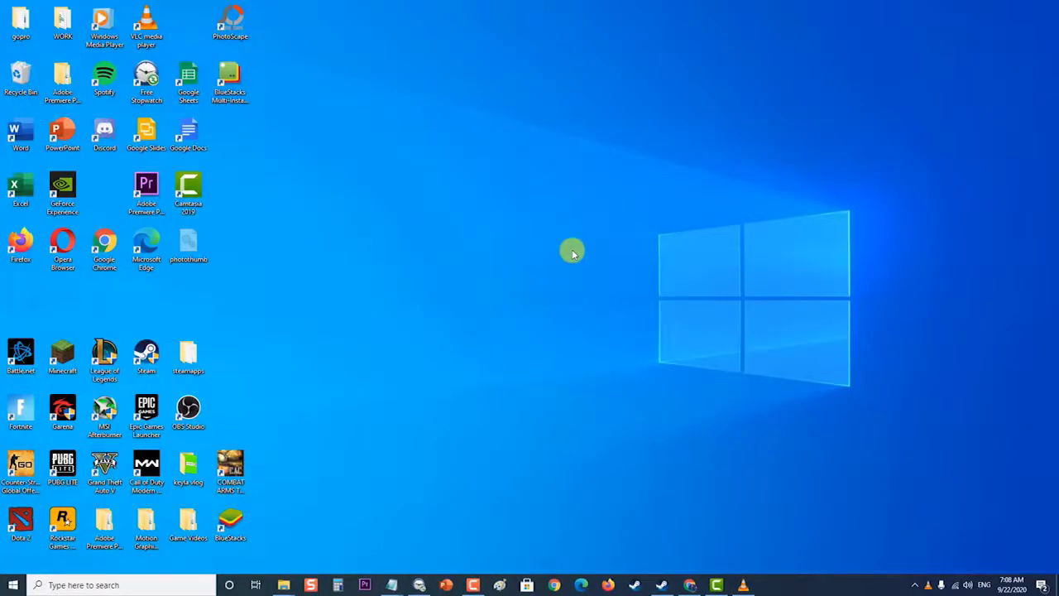
mouse_move(603, 281)
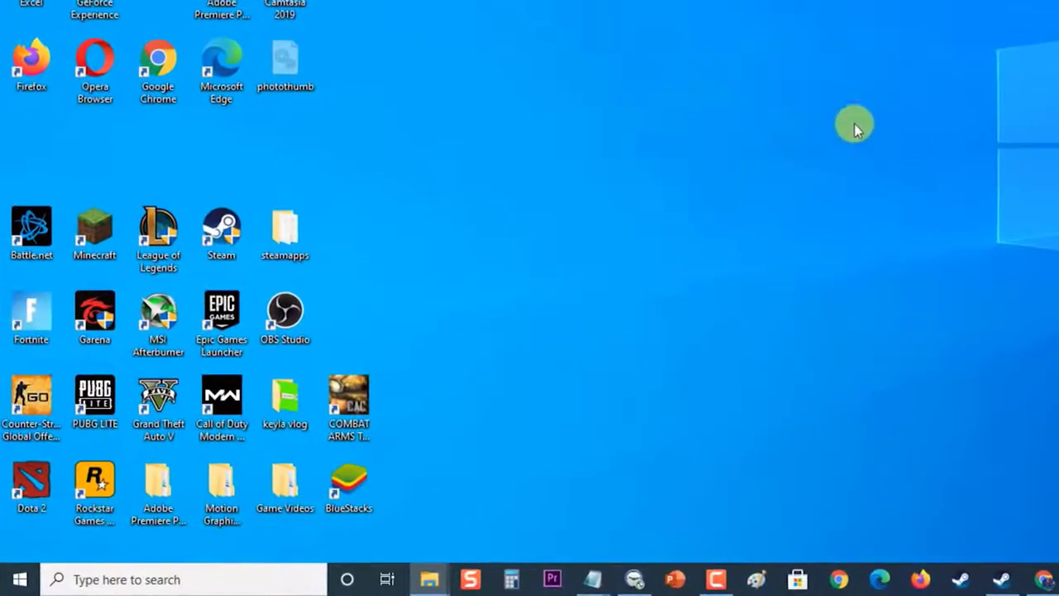
mouse_move(745, 173)
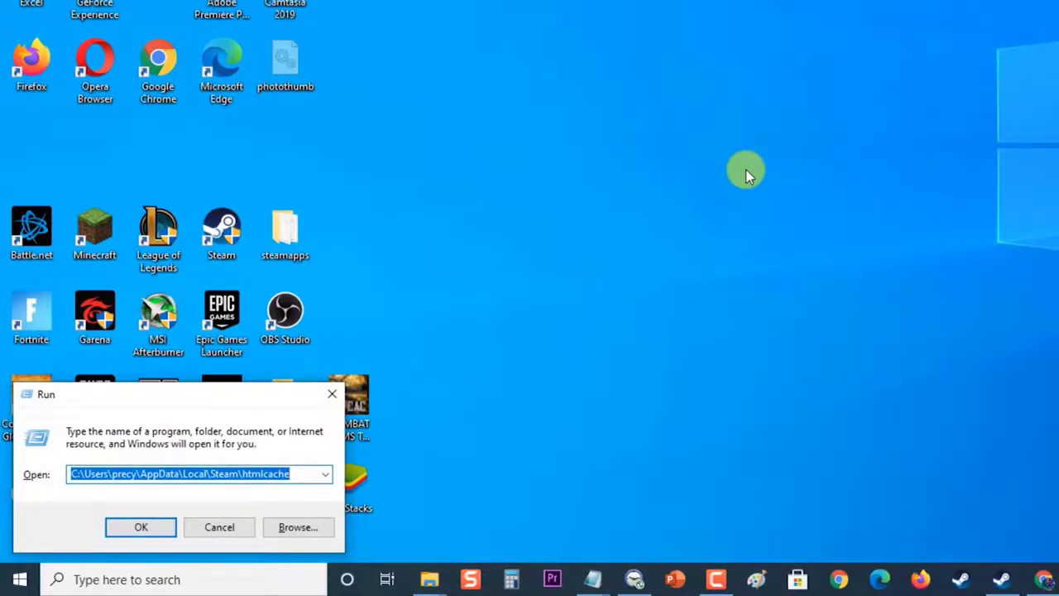
Step: Enter the control command in the Run box, picking it from the suggestions, to launch Control Panel
left_click(305, 474)
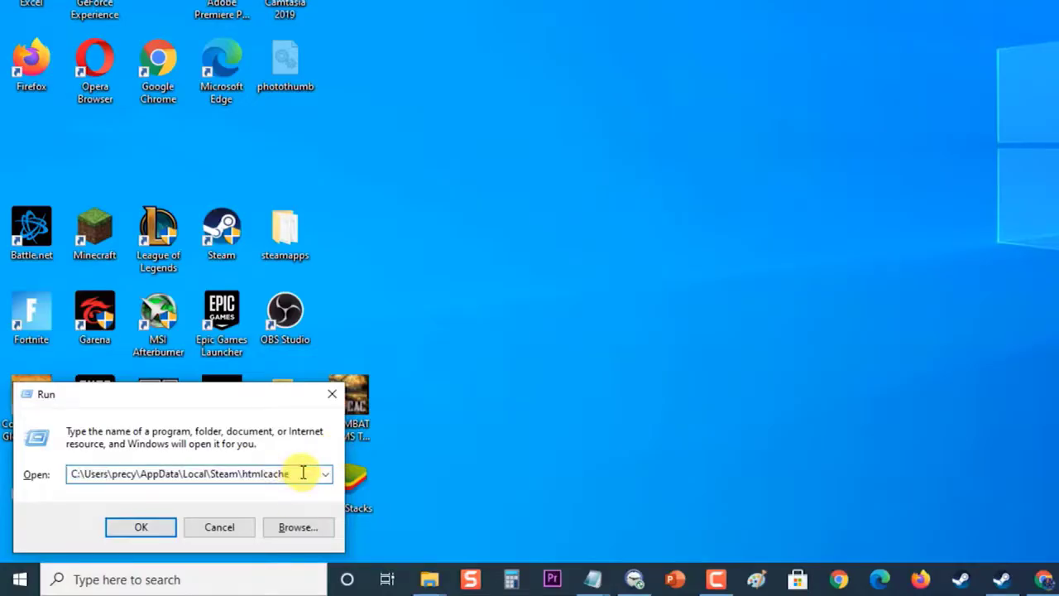
type("control")
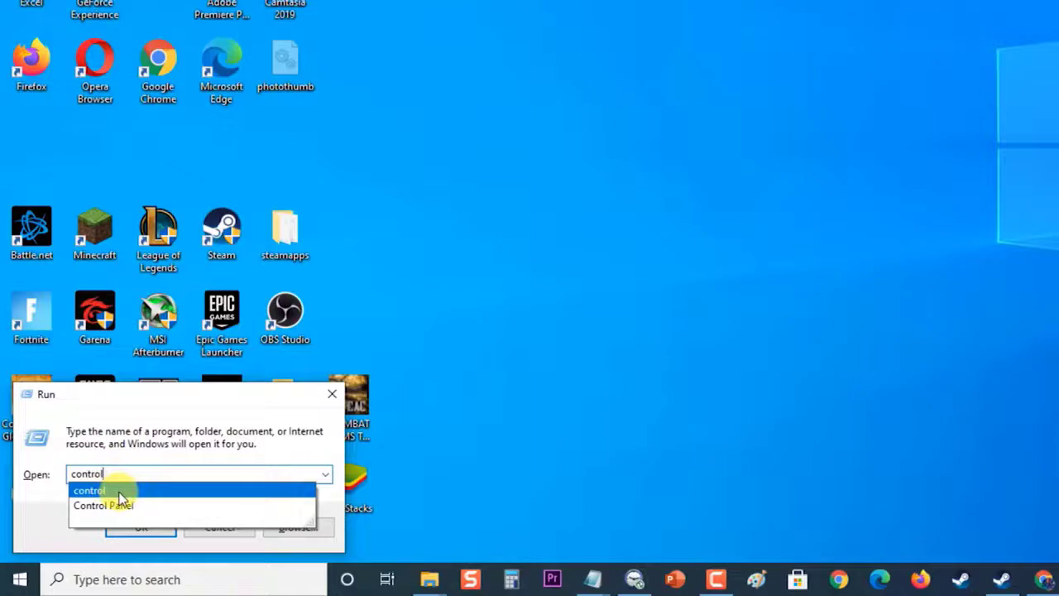
left_click(139, 527)
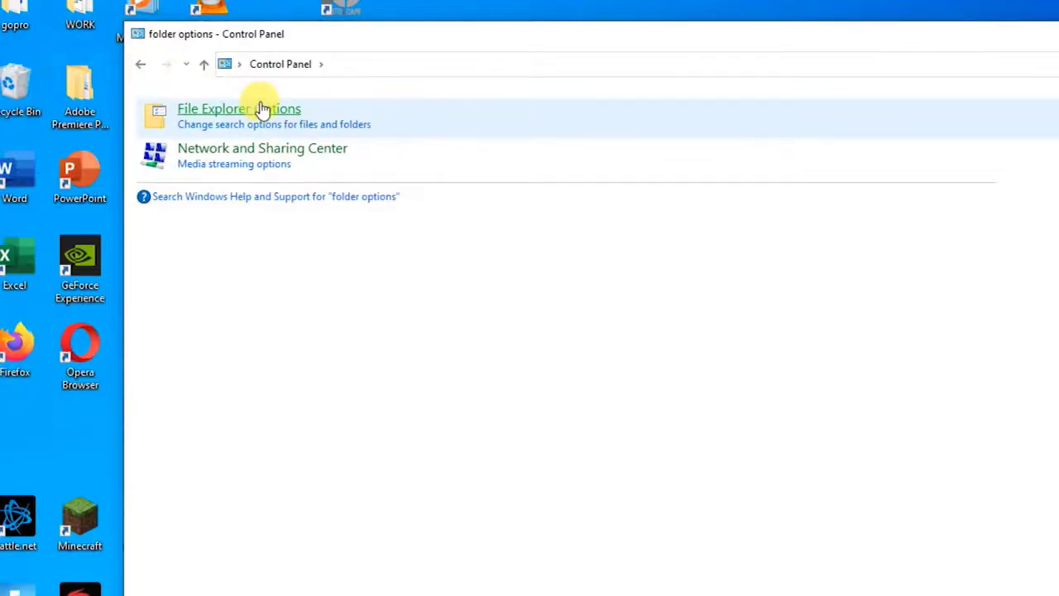
Step: In File Explorer Options' View settings, apply Show hidden files, folders, and drives
left_click(238, 109)
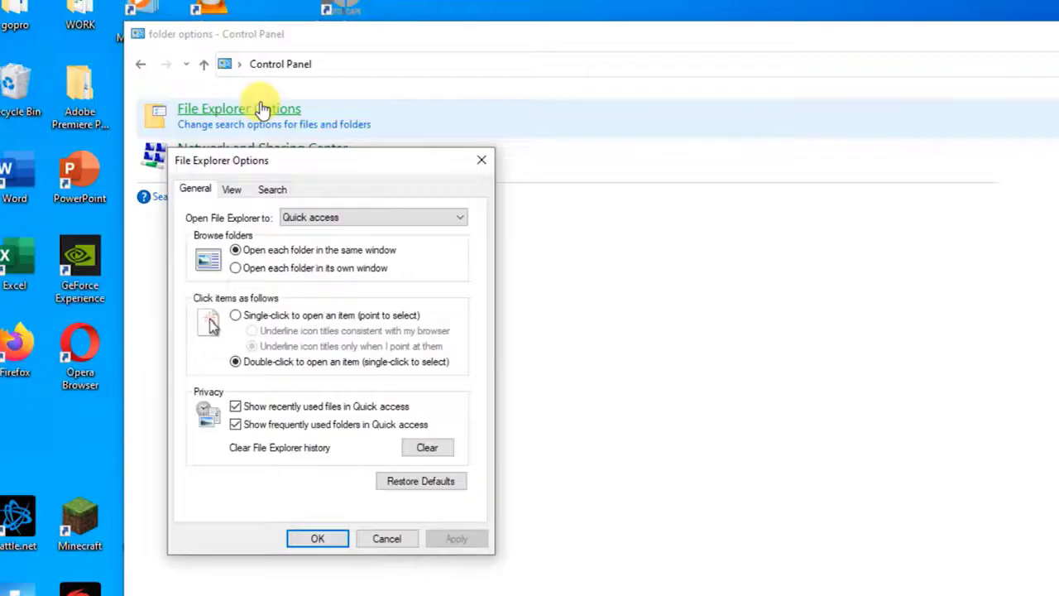
left_click(232, 189)
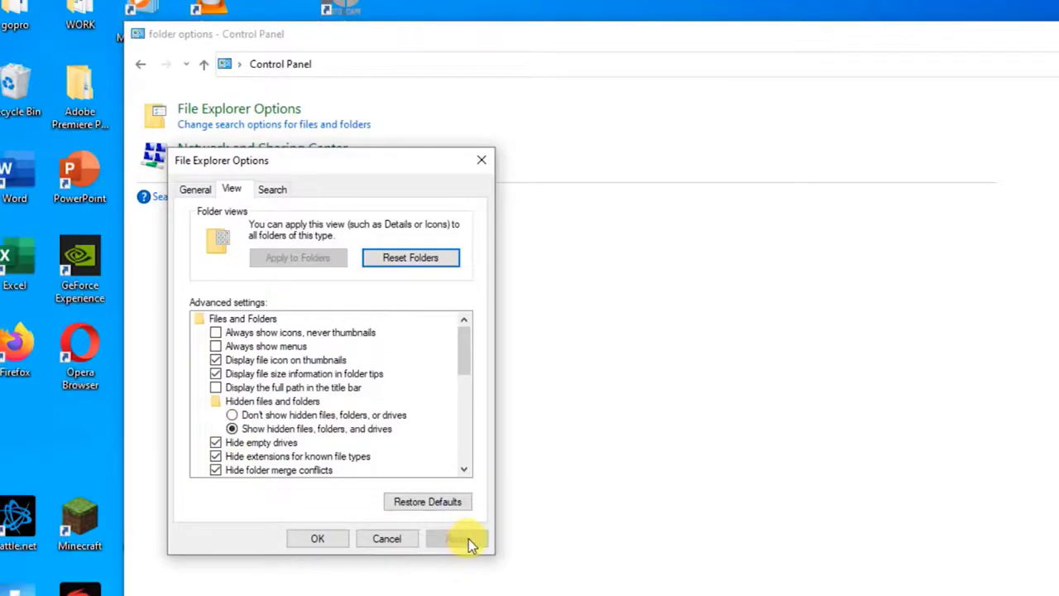
left_click(318, 538)
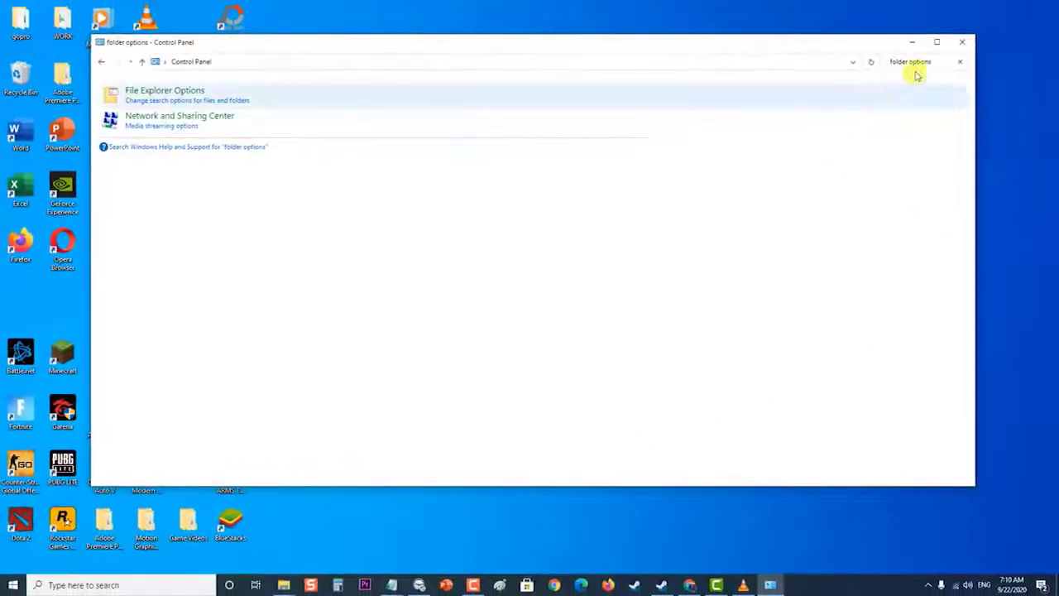
left_click(962, 43)
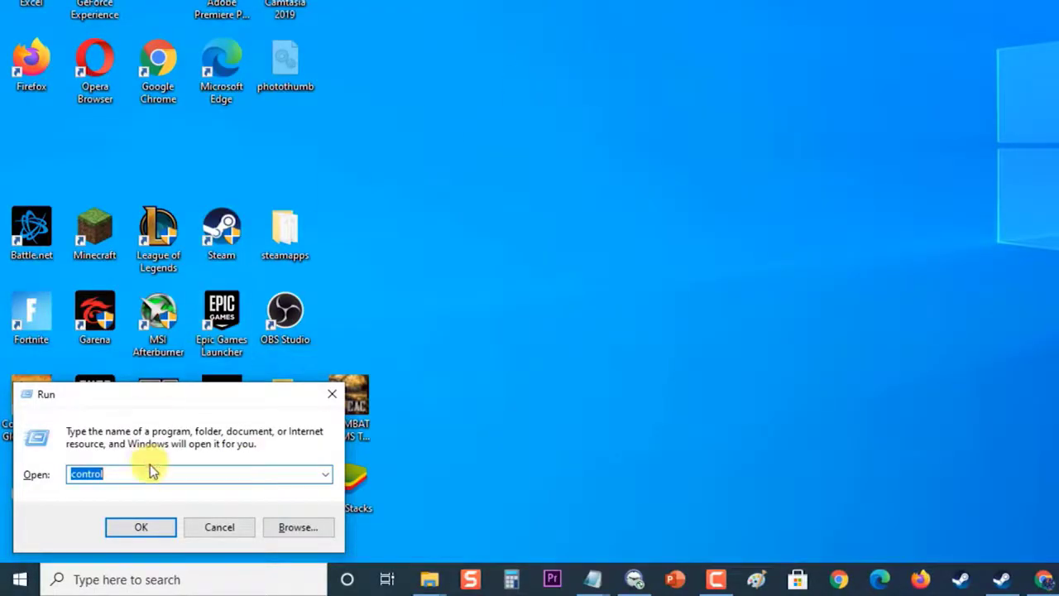
mouse_move(27, 473)
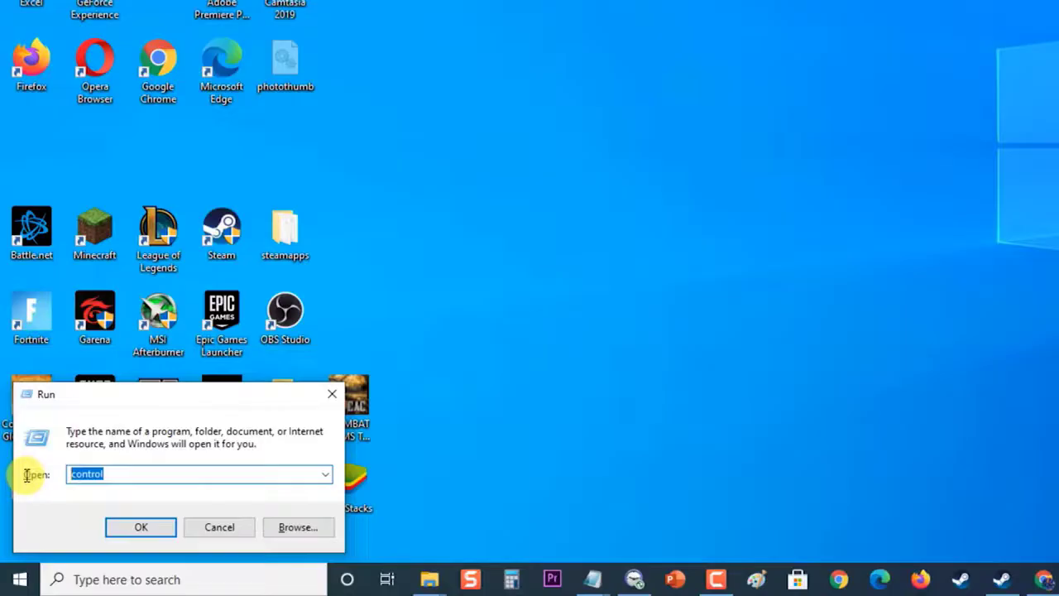
Step: Run C:\Users\<username>\AppData\Local\Steam\htmlcache to view Steam's htmlcache folder
type("C:\\Users\\<username>\\AppData\\Local\\Steam\\htmlcache")
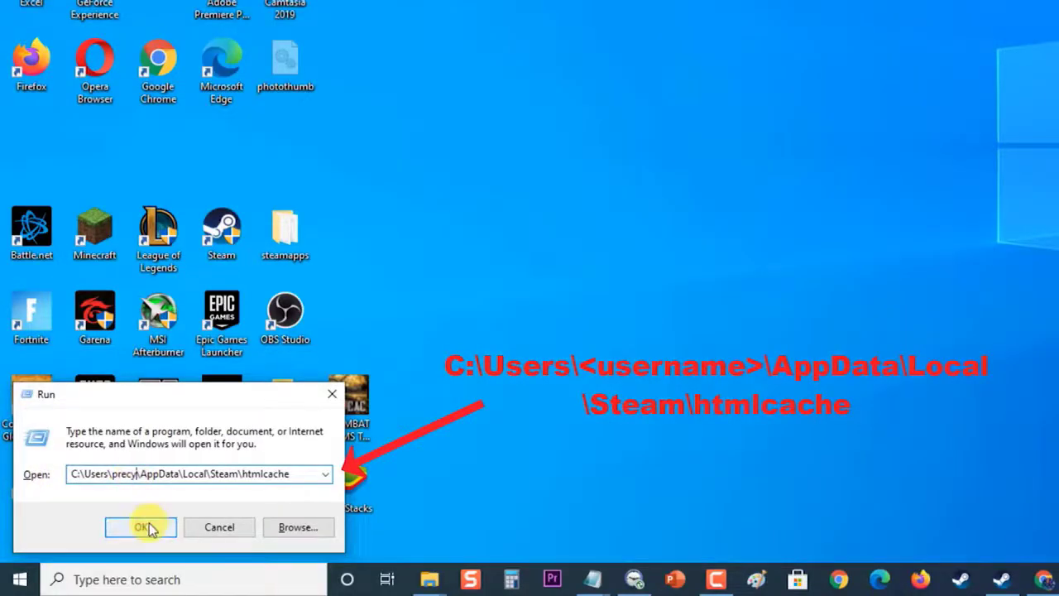
left_click(141, 526)
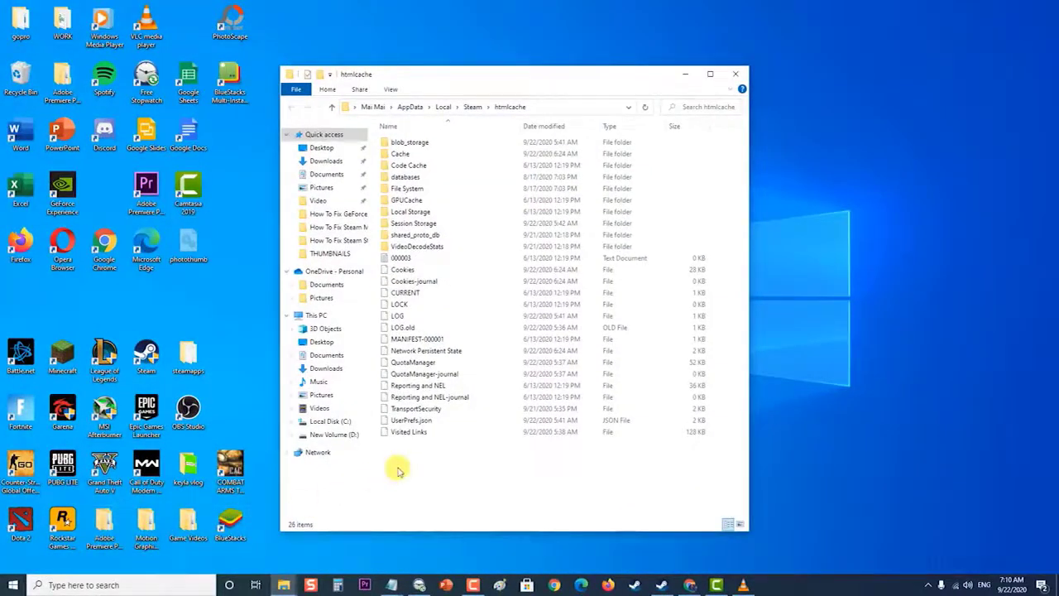
Step: Select all items in the htmlcache folder and bring up their context menu for deletion
left_click(447, 430)
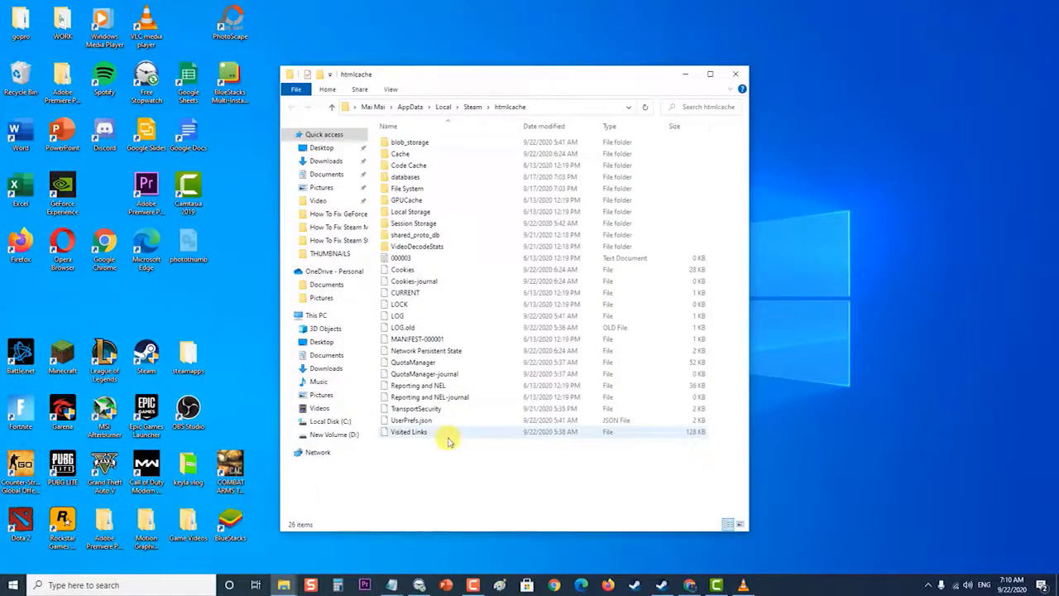
key("ctrl+a")
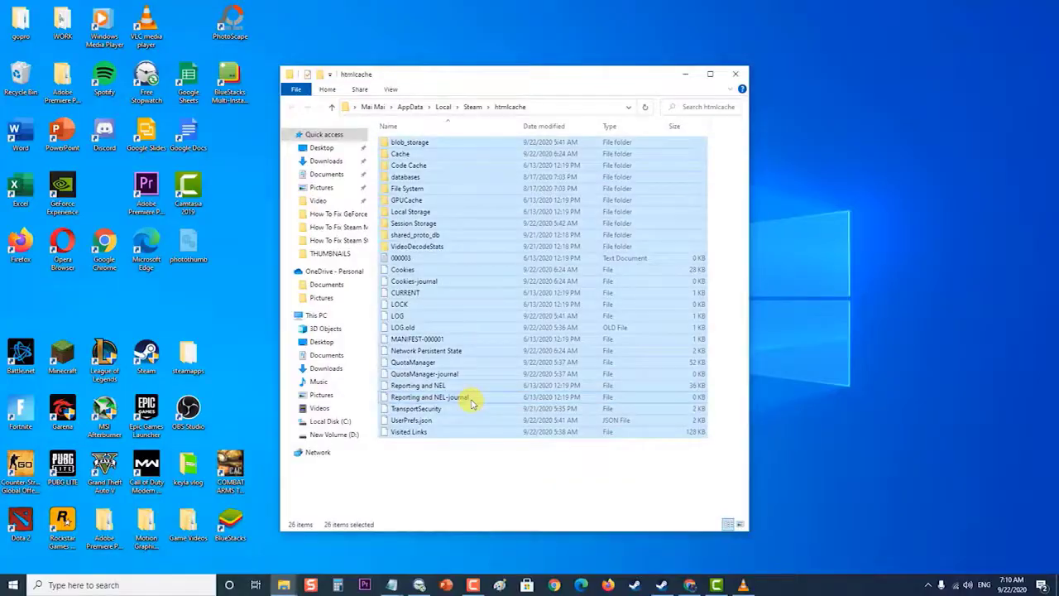
right_click(472, 397)
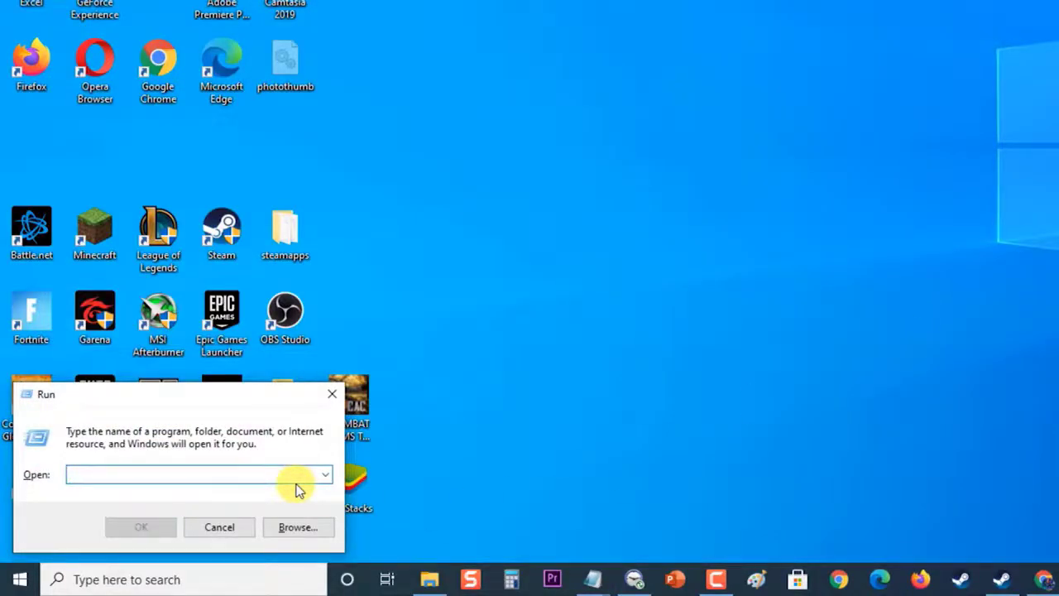
Step: Run steam://flushconfig, allow the bootstrapper, confirm clearing the download cache, and relaunch Steam
left_click(195, 473)
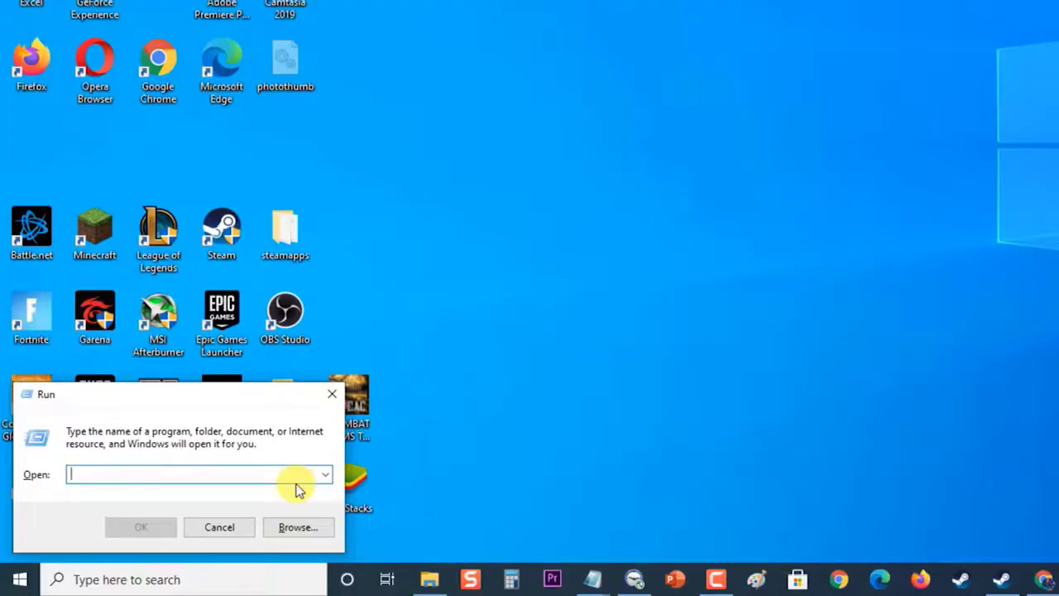
type("steam://flushconfig")
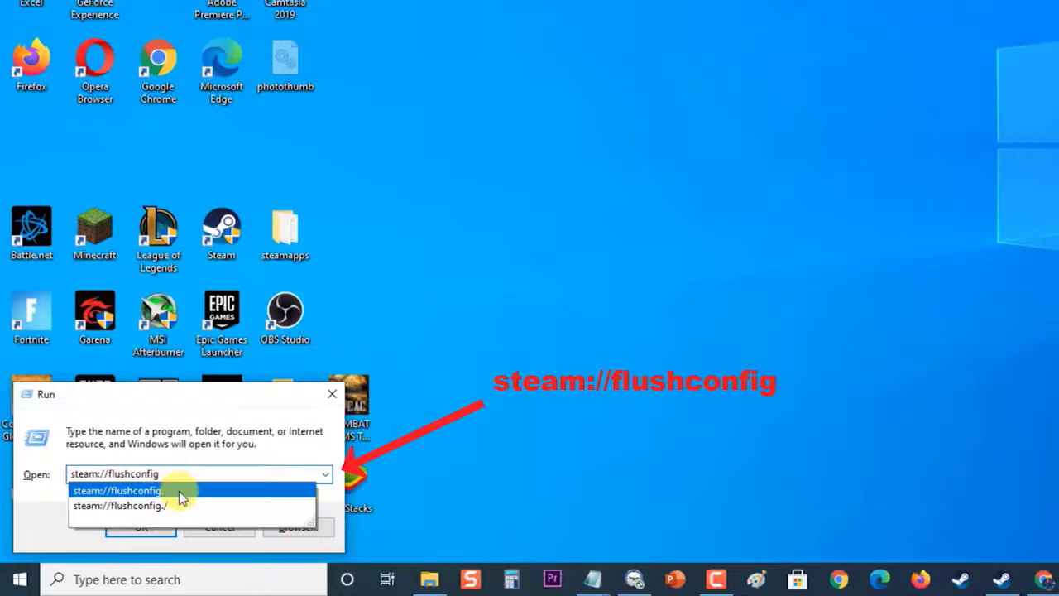
left_click(139, 526)
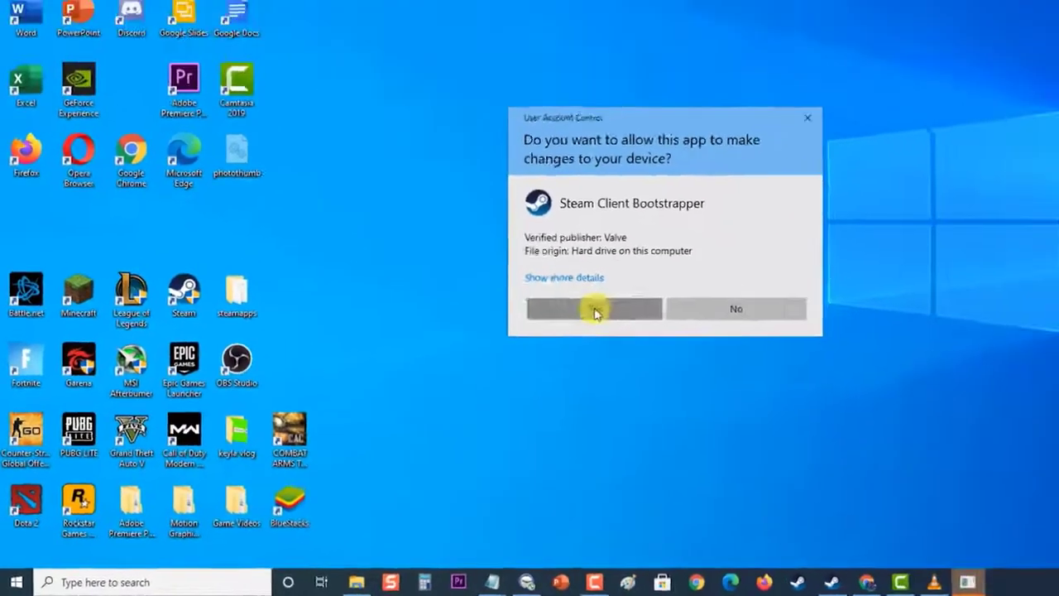
left_click(594, 308)
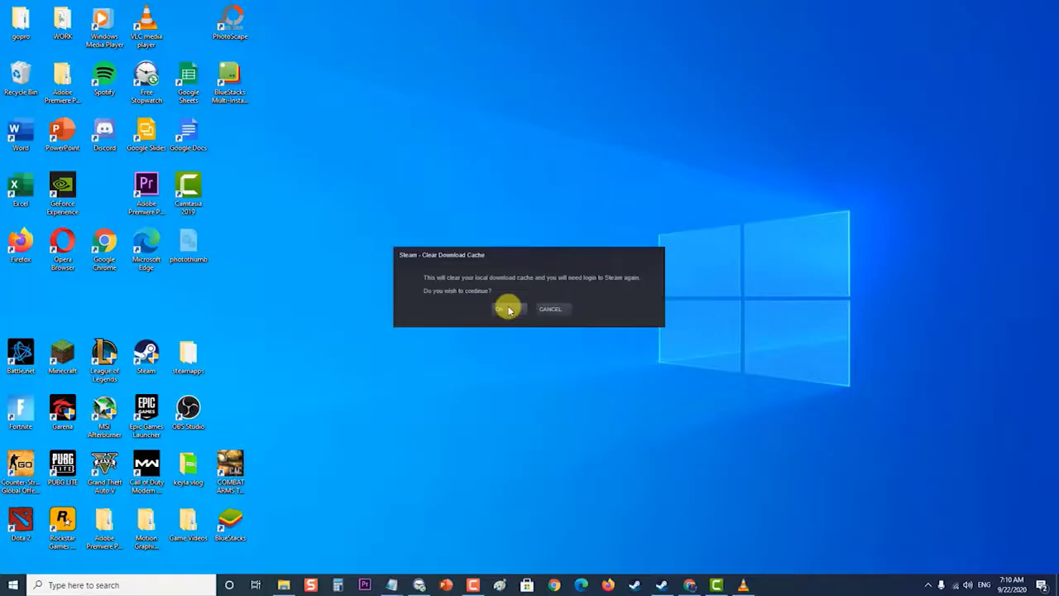
left_click(510, 310)
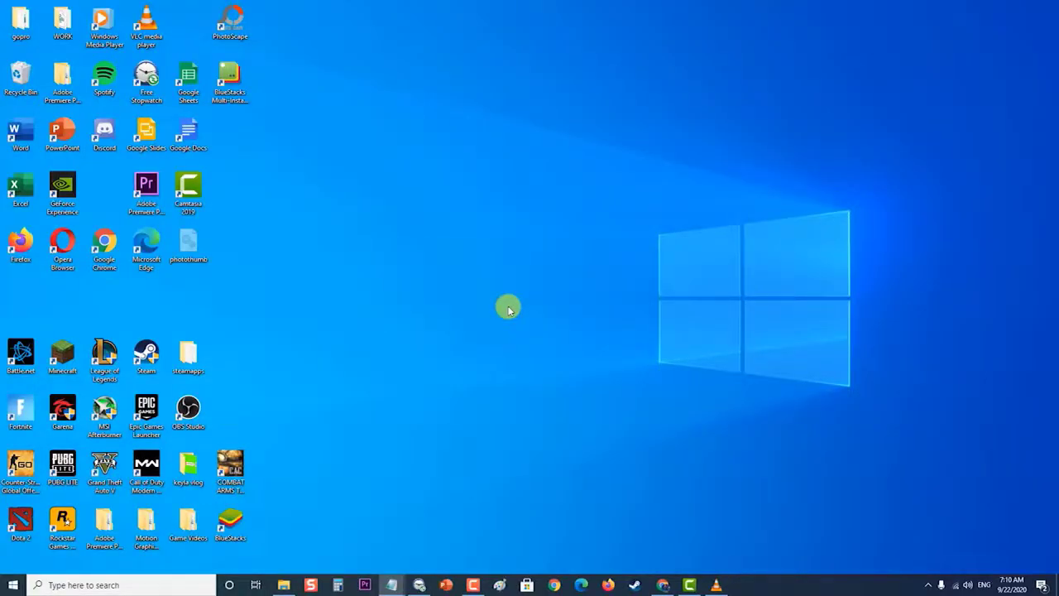
double_click(146, 354)
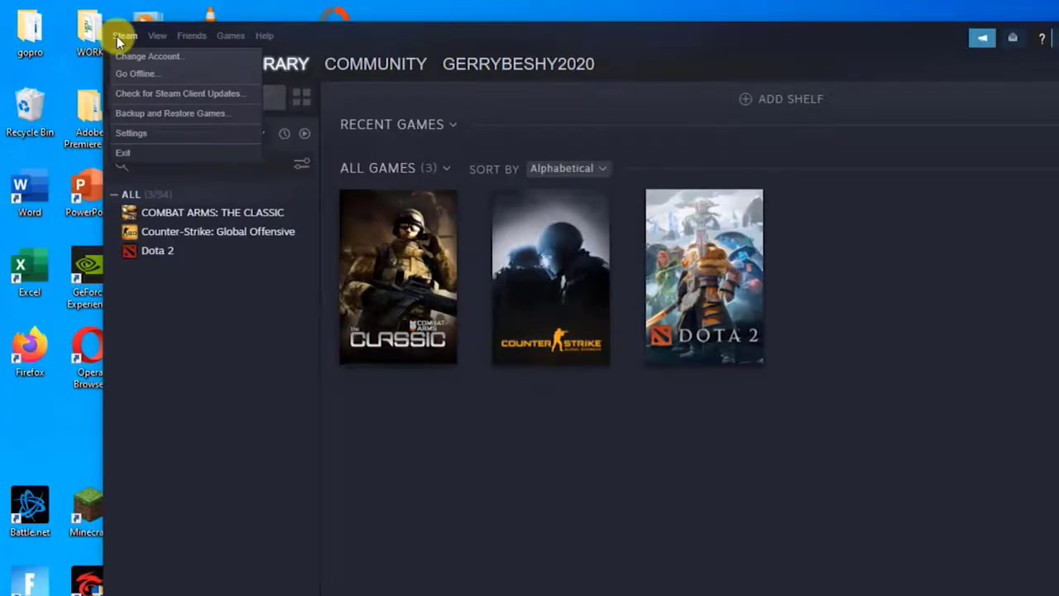
Step: Go to the Web Browser section of Steam Settings where the browser cache can be deleted
left_click(130, 132)
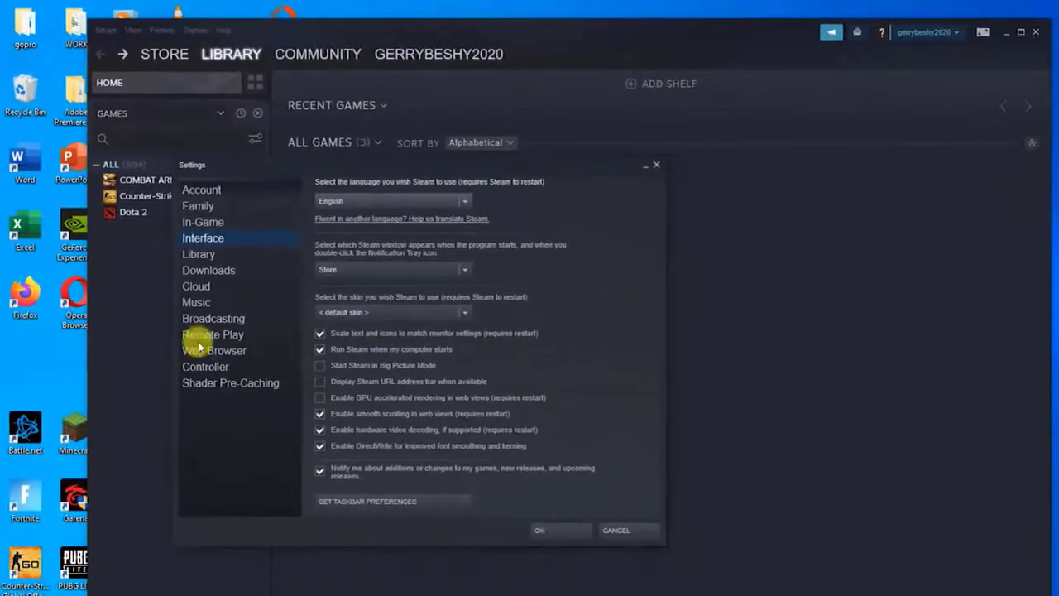
left_click(214, 351)
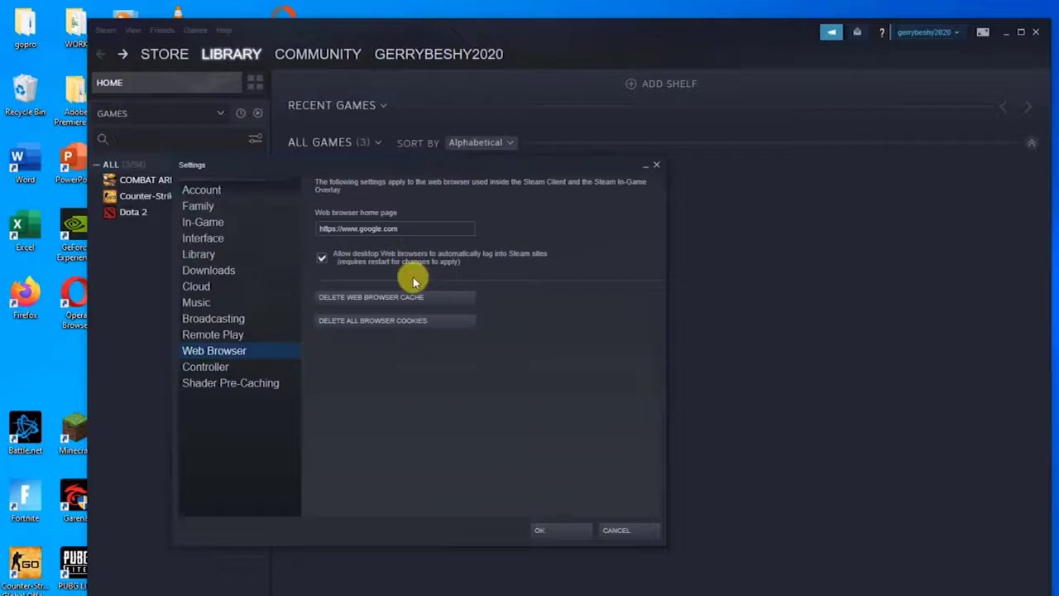
mouse_move(626, 366)
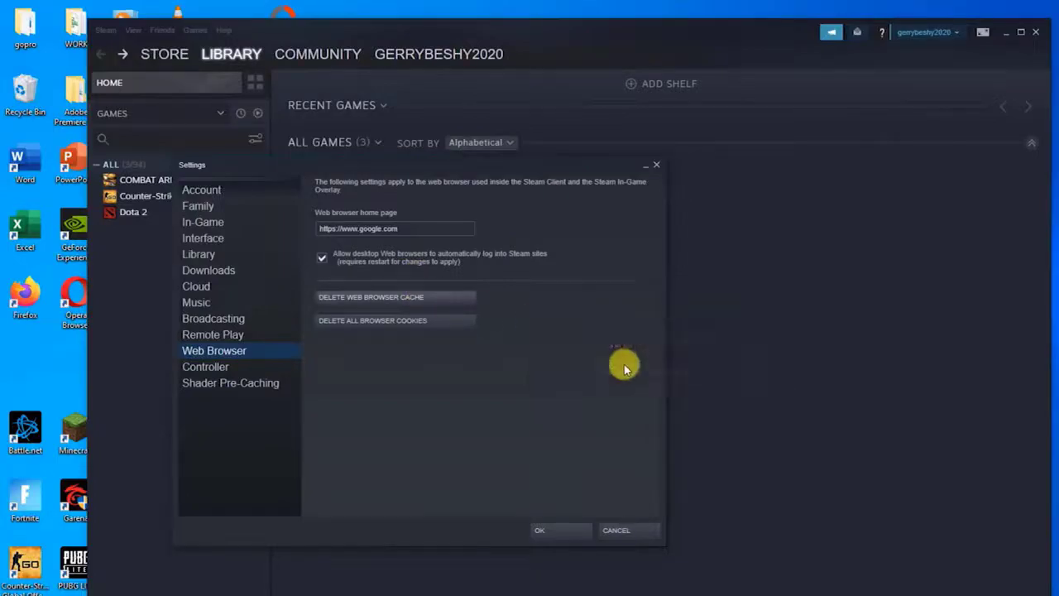
mouse_move(521, 339)
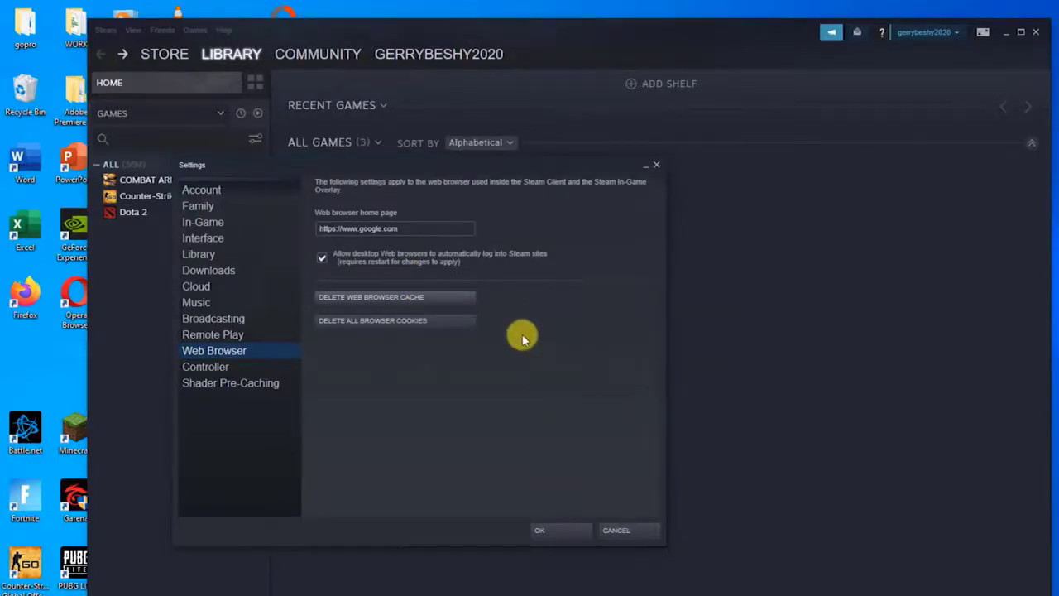
mouse_move(611, 364)
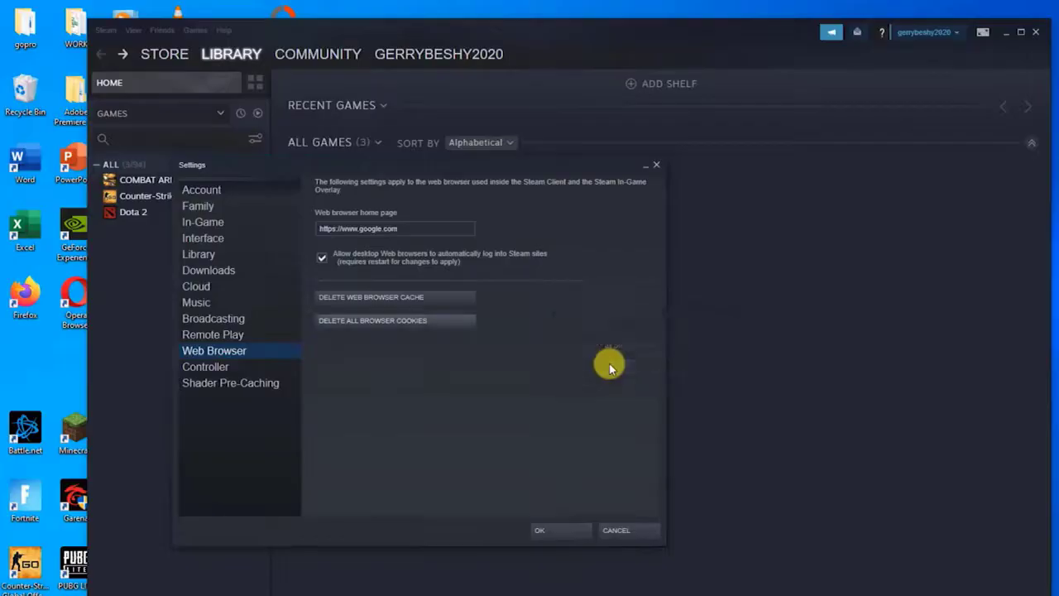
mouse_move(569, 500)
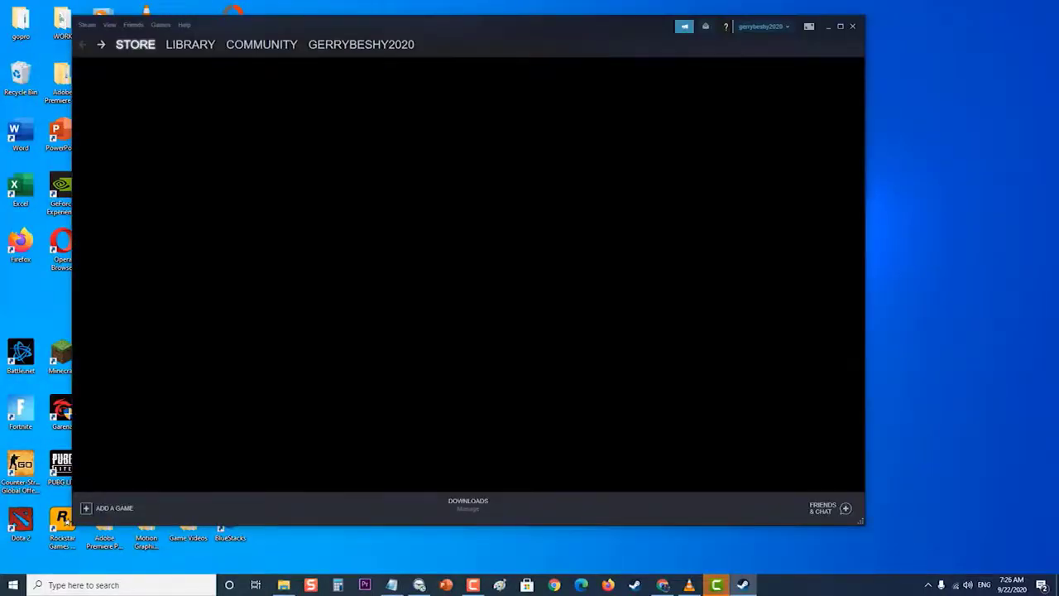
Step: Exit Steam and relaunch it from the desktop shortcut so the Store page reloads
left_click(827, 26)
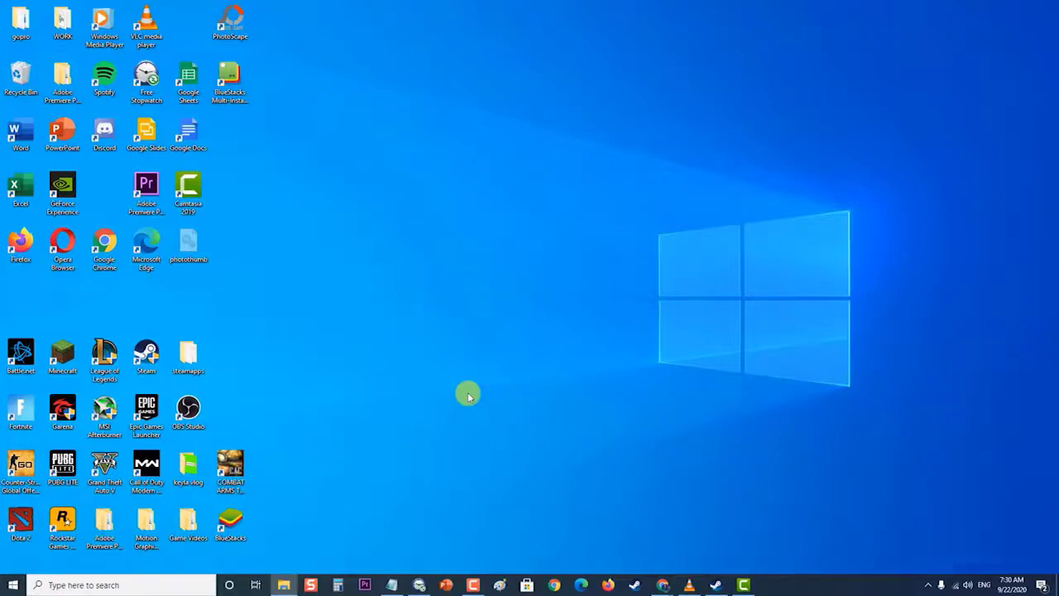
double_click(146, 354)
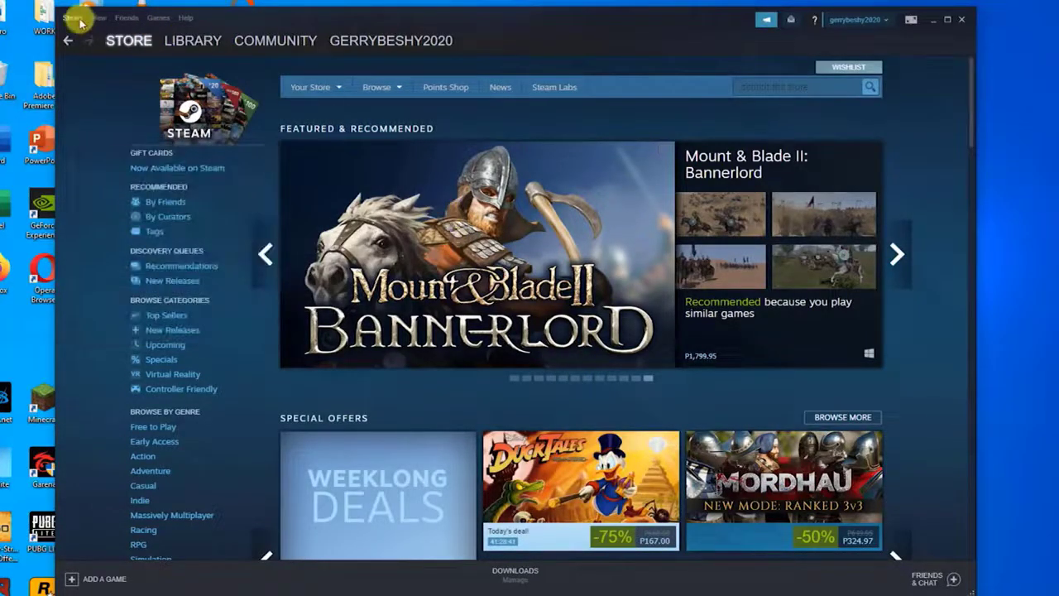
Step: In Steam Settings' Downloads section, list the Steam Library Folders and select C:\Program Files (x86)\Steam
left_click(72, 17)
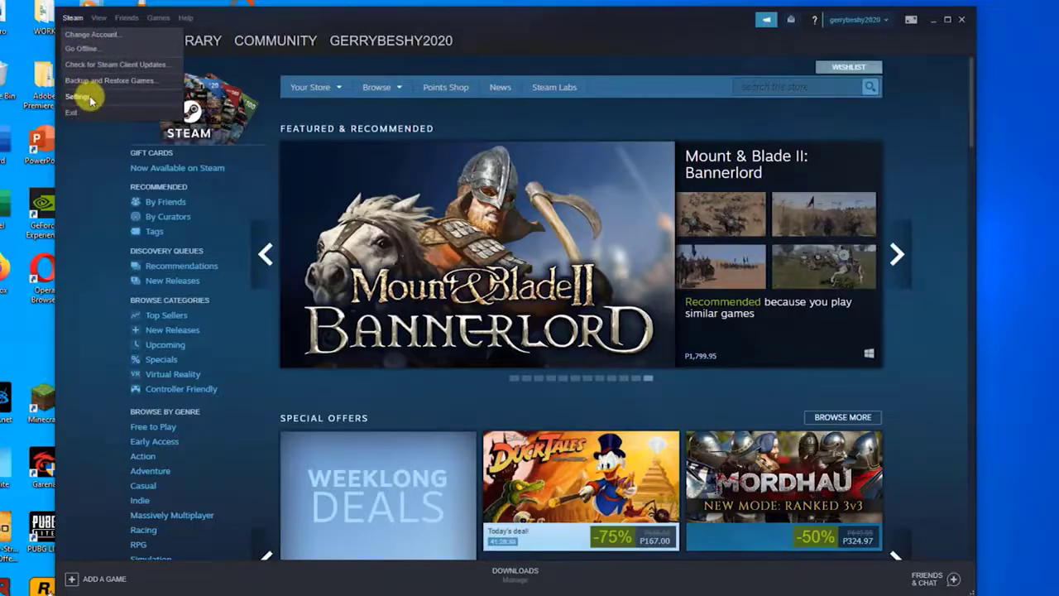
left_click(80, 96)
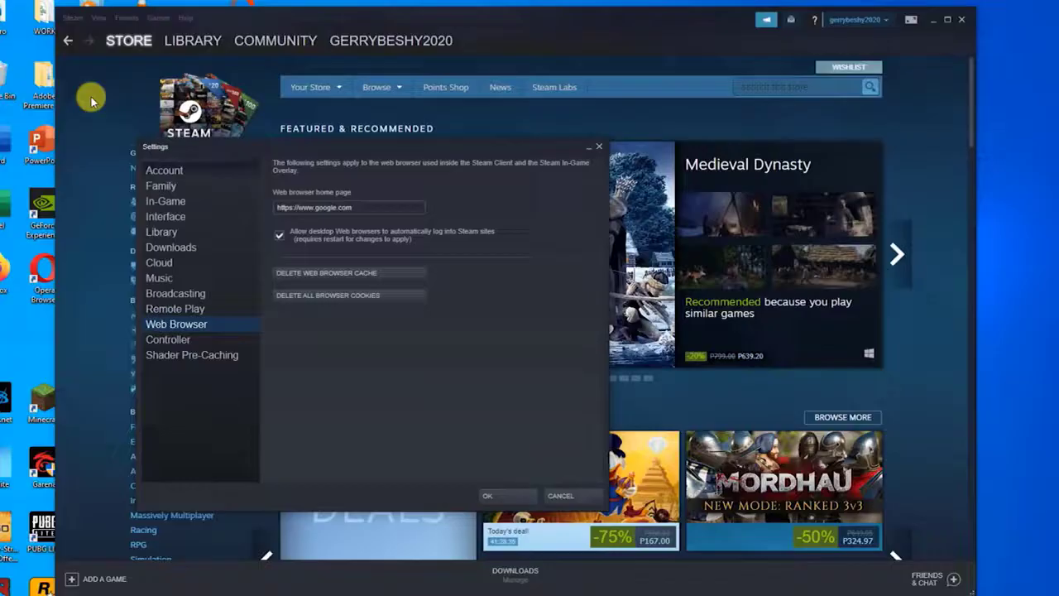
mouse_move(172, 251)
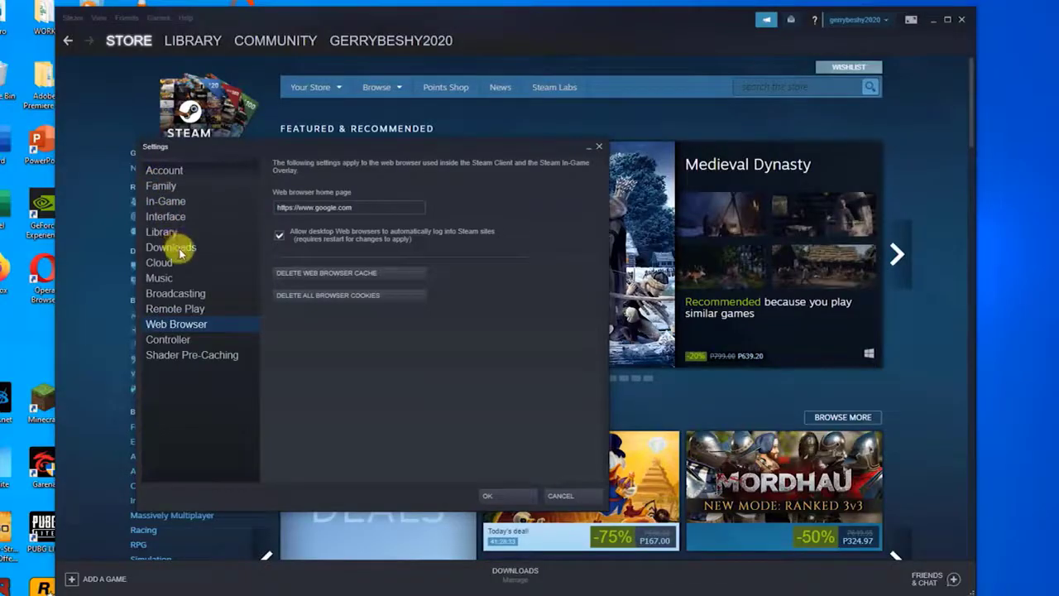
left_click(170, 246)
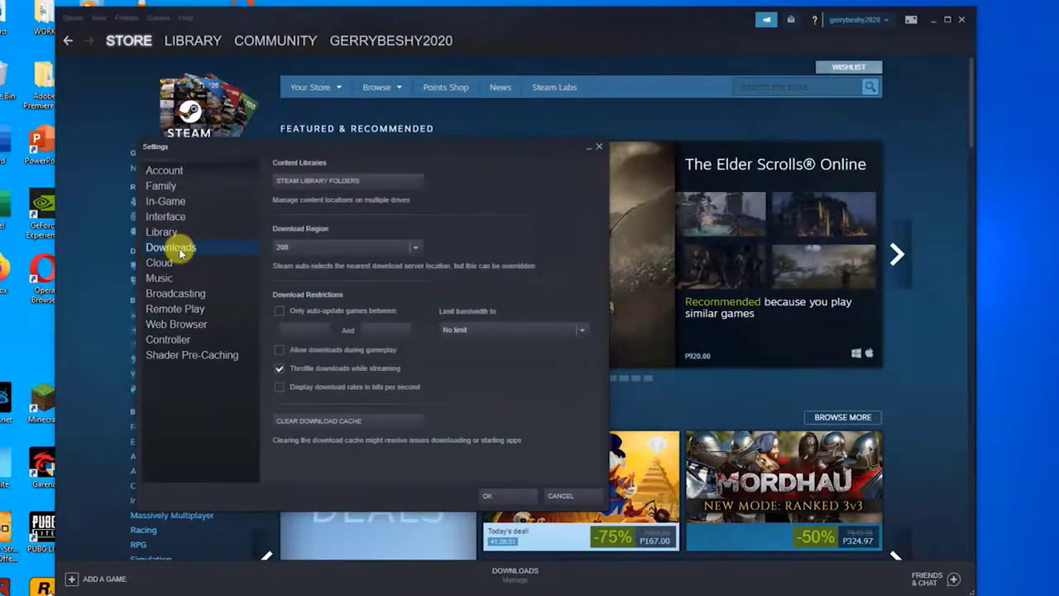
left_click(318, 181)
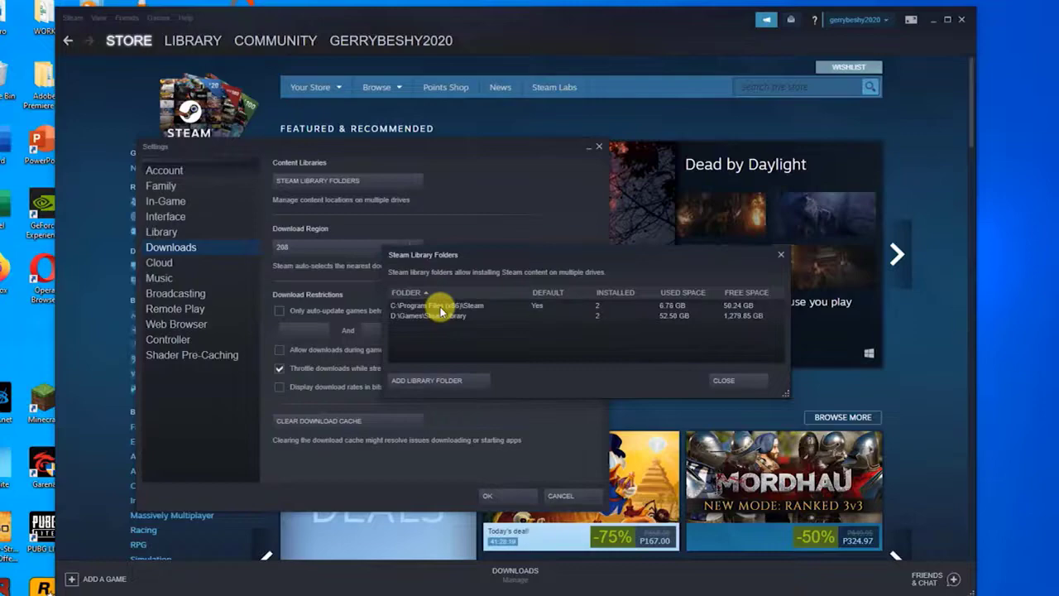
left_click(439, 305)
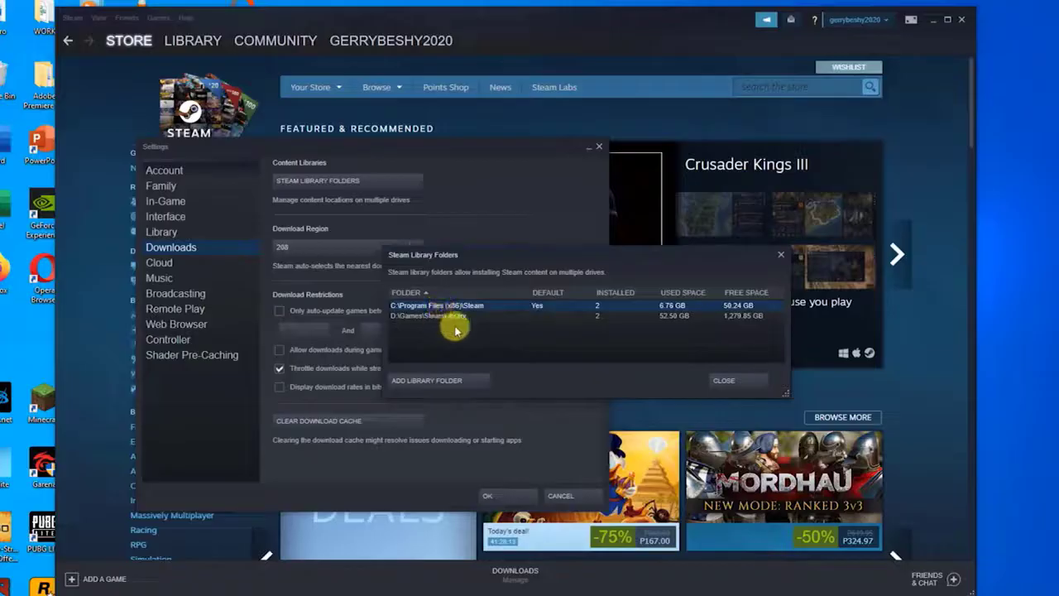
left_click(724, 380)
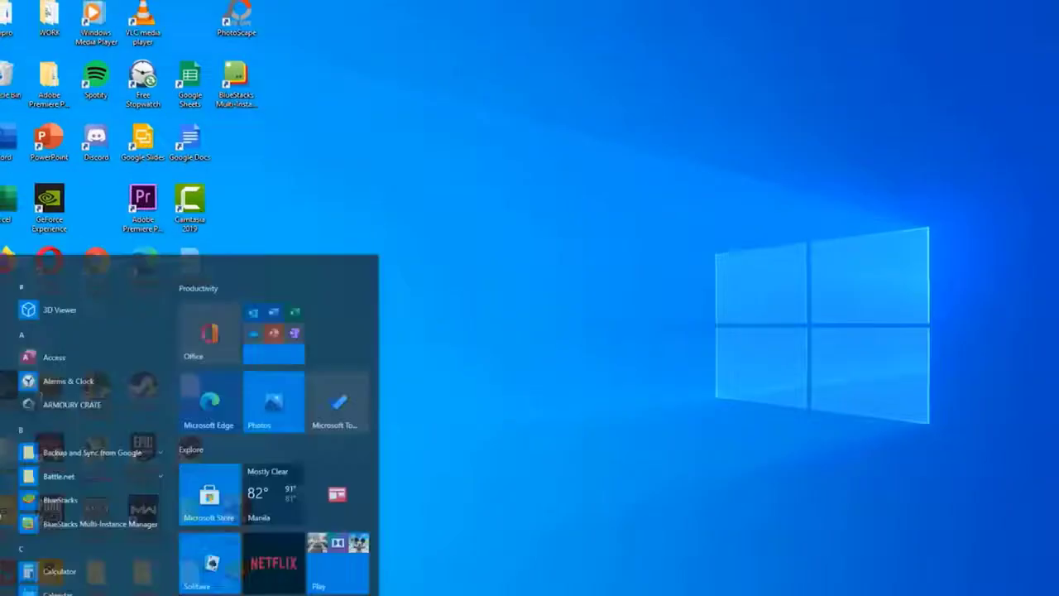
Step: Browse This PC > Local Disk (C:) > Program Files (x86) into the Steam install folder
left_click(13, 586)
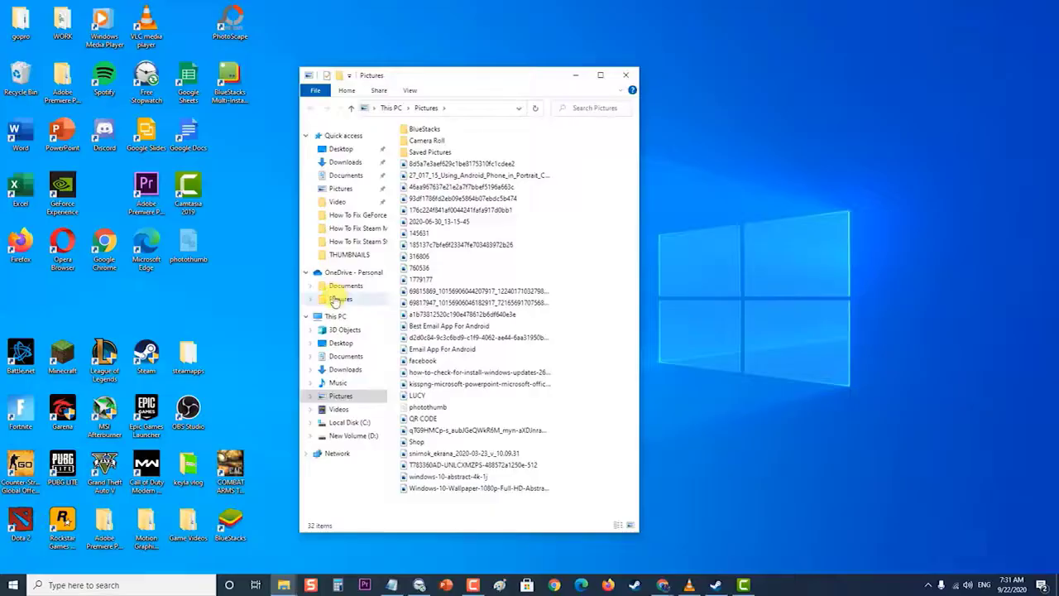
left_click(336, 316)
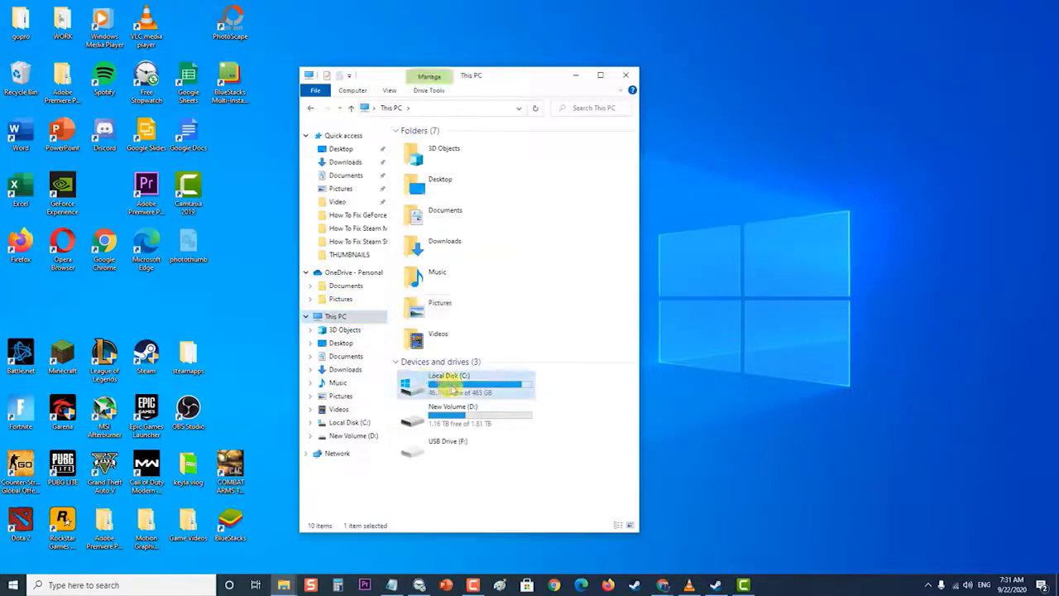
double_click(450, 381)
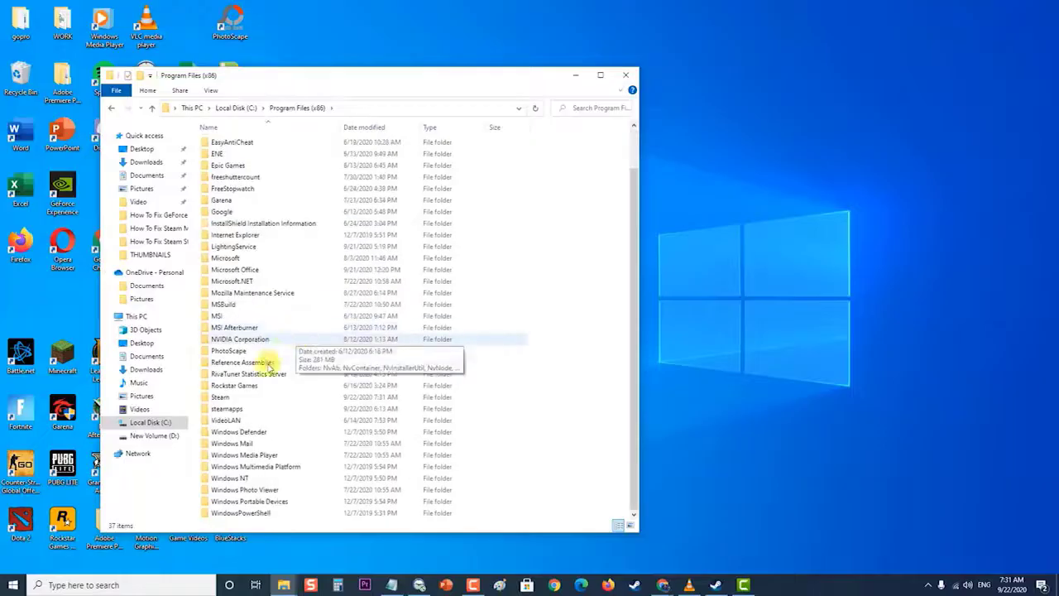
left_click(220, 398)
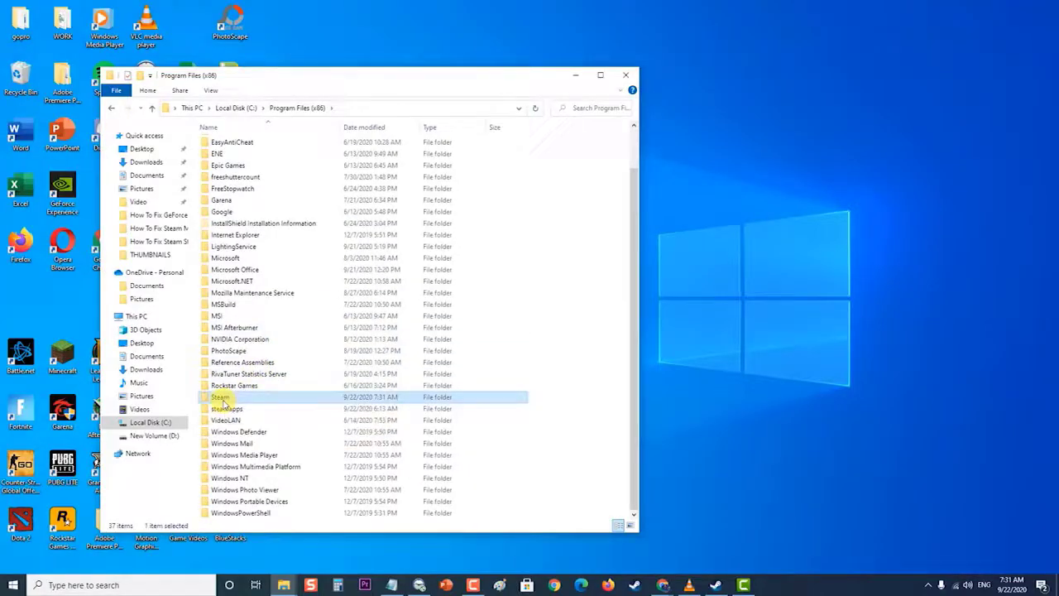
double_click(222, 397)
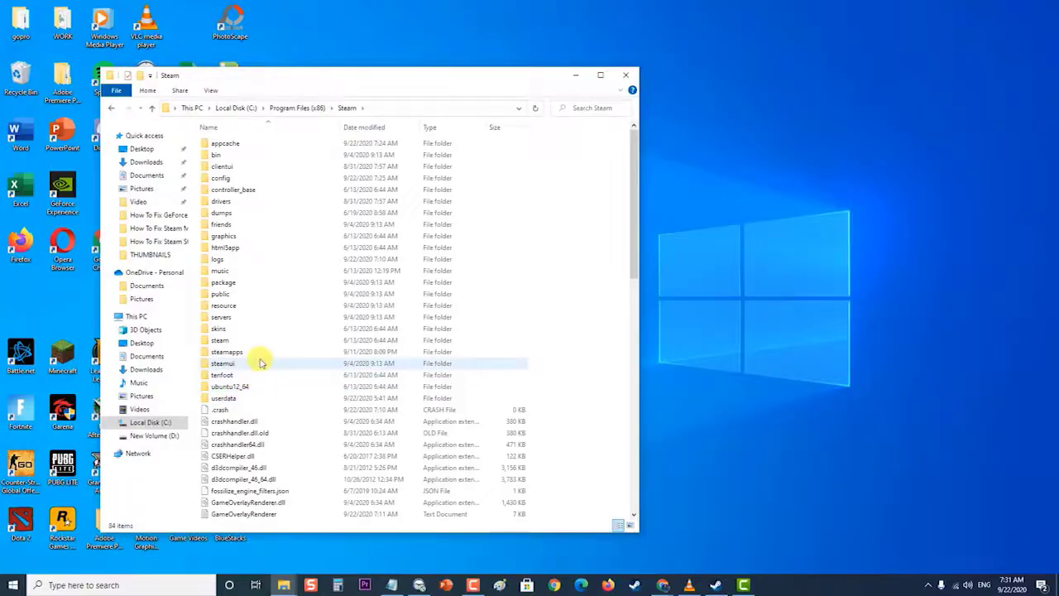
Step: Copy the steamapps folder and paste it onto the desktop as a backup
left_click(228, 351)
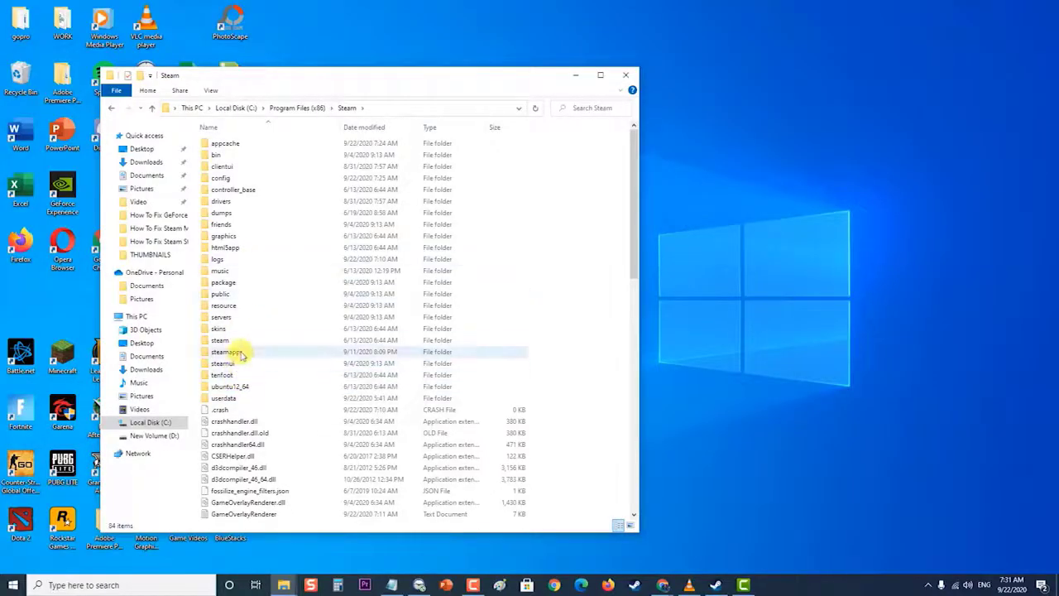
left_click(227, 351)
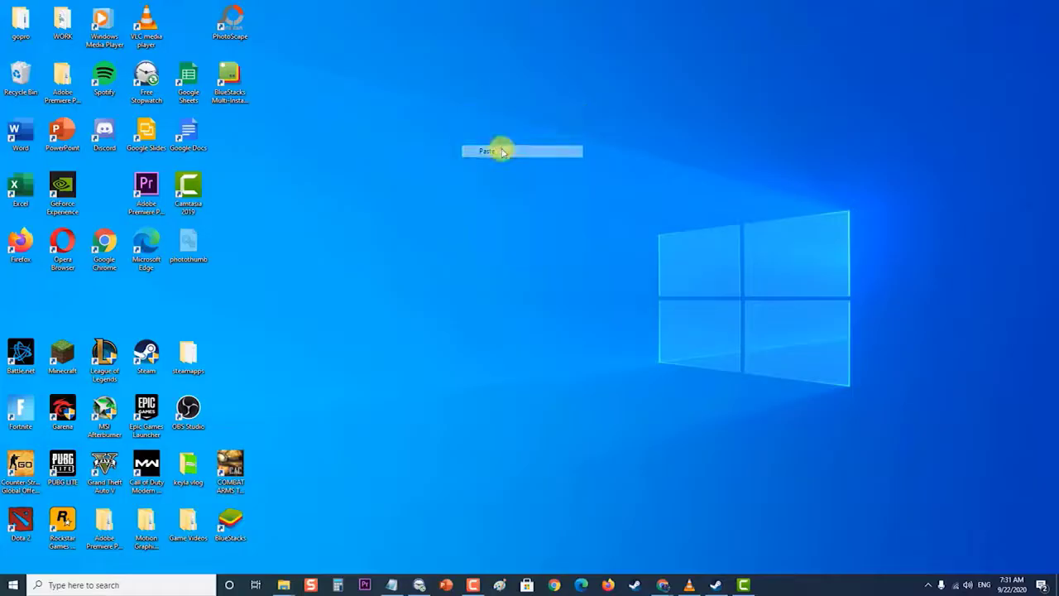
left_click(487, 152)
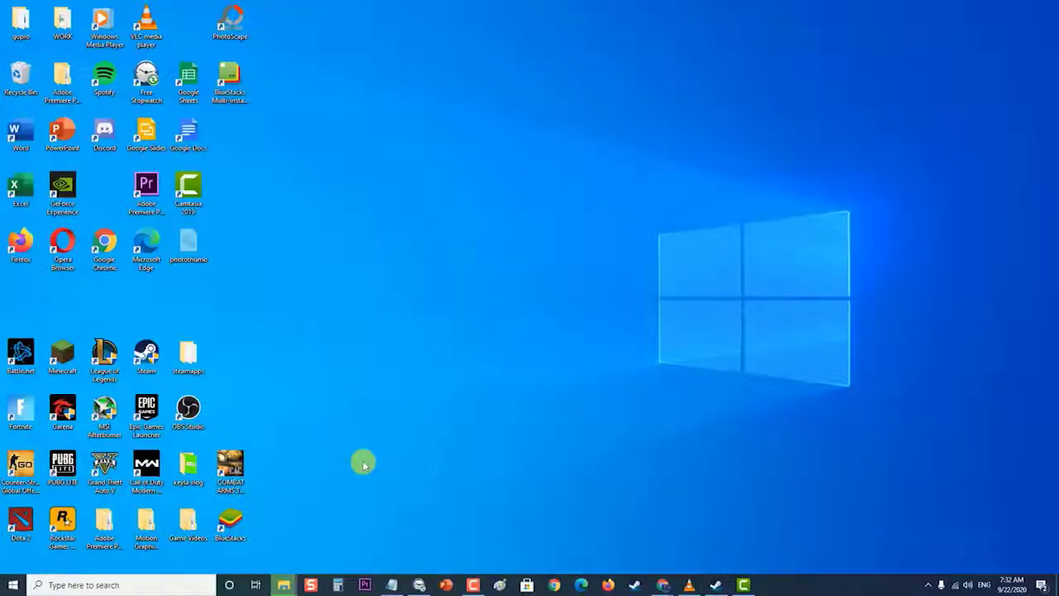
Step: Reach the Apps & features list in Windows Settings from the Start menu
left_click(13, 584)
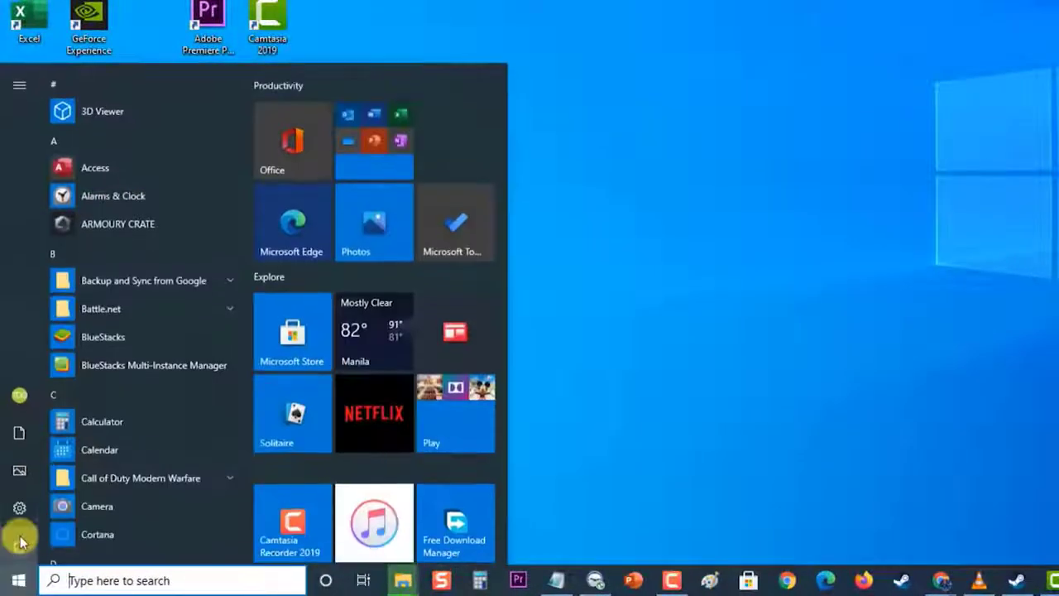
left_click(20, 506)
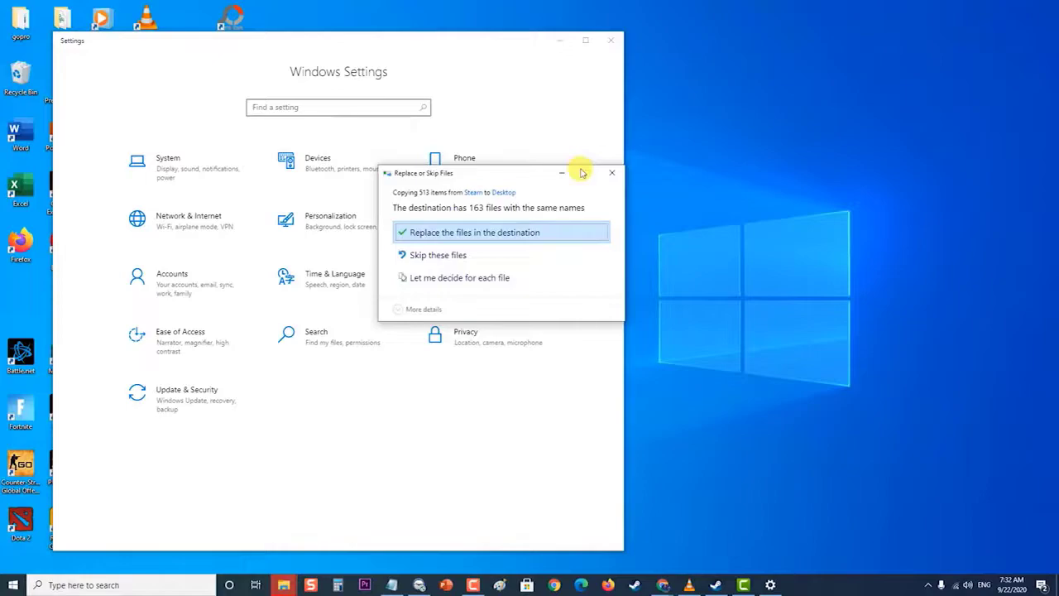
left_click(473, 232)
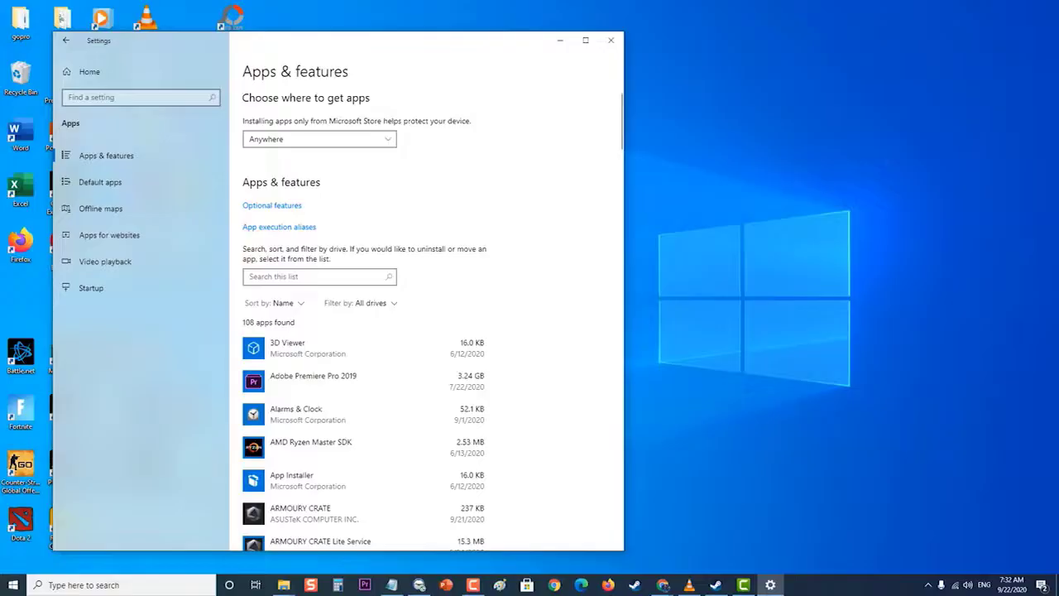
Step: Scroll the installed apps list to Steam and uninstall it
scroll("down", 3)
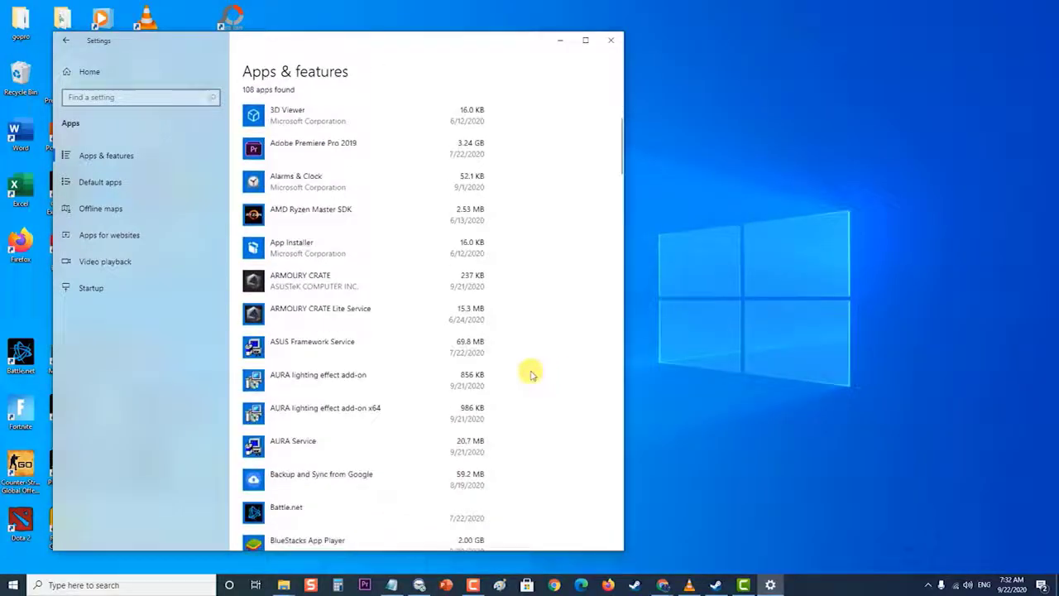
scroll("down", 3)
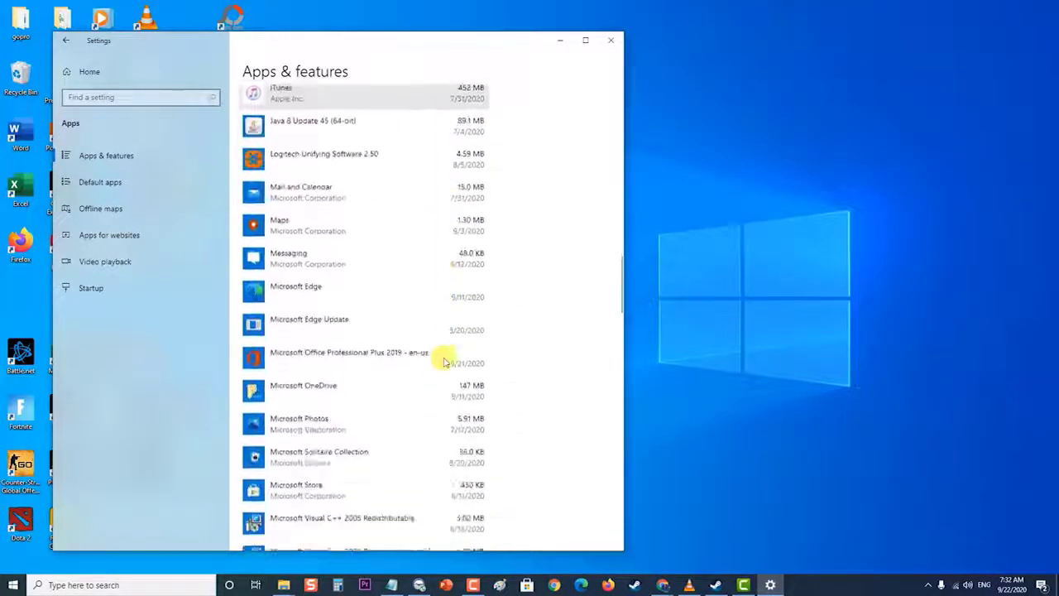
scroll("down", 3)
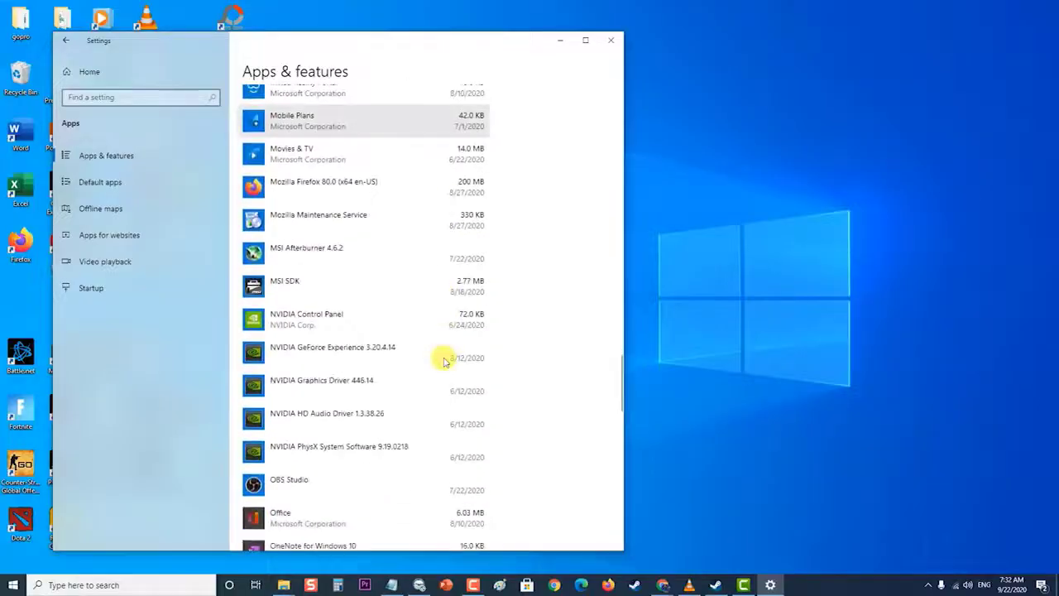
scroll("down", 3)
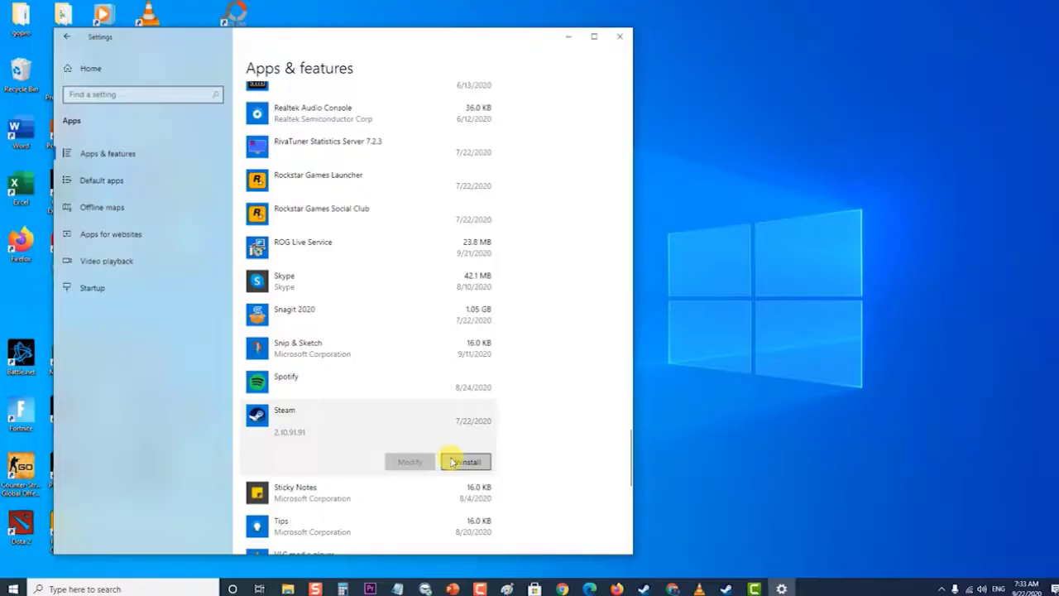
left_click(619, 36)
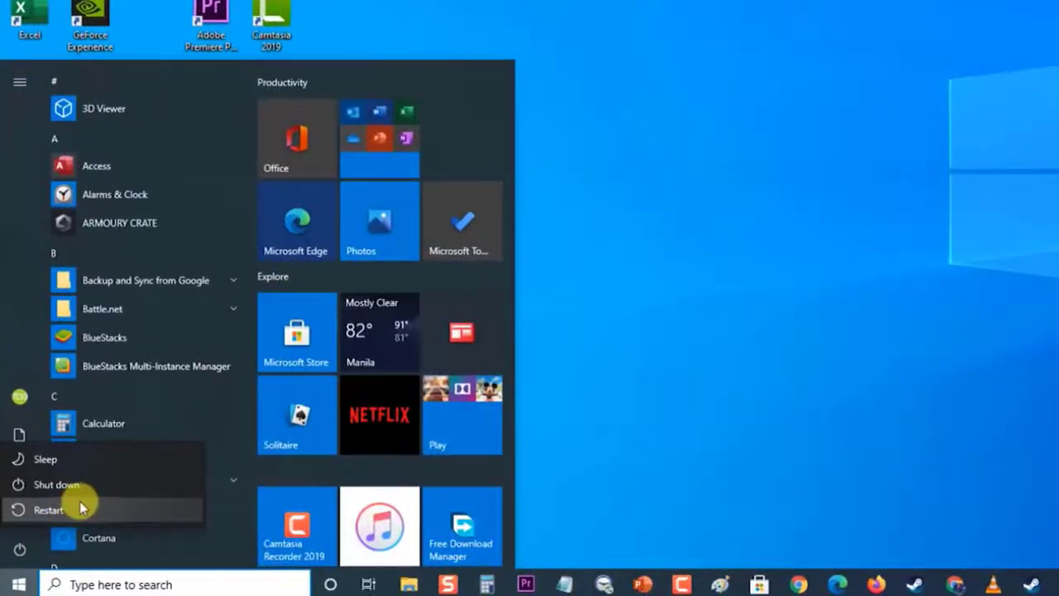
mouse_move(49, 509)
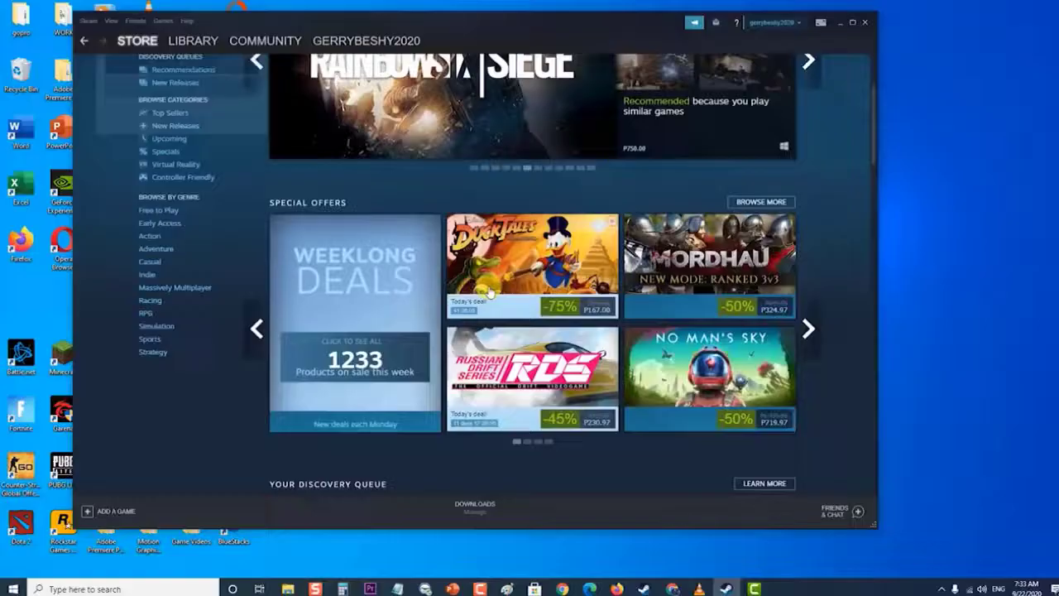
Step: Scroll the Steam Store page down to confirm offers and discovery queue load
scroll("down", 3)
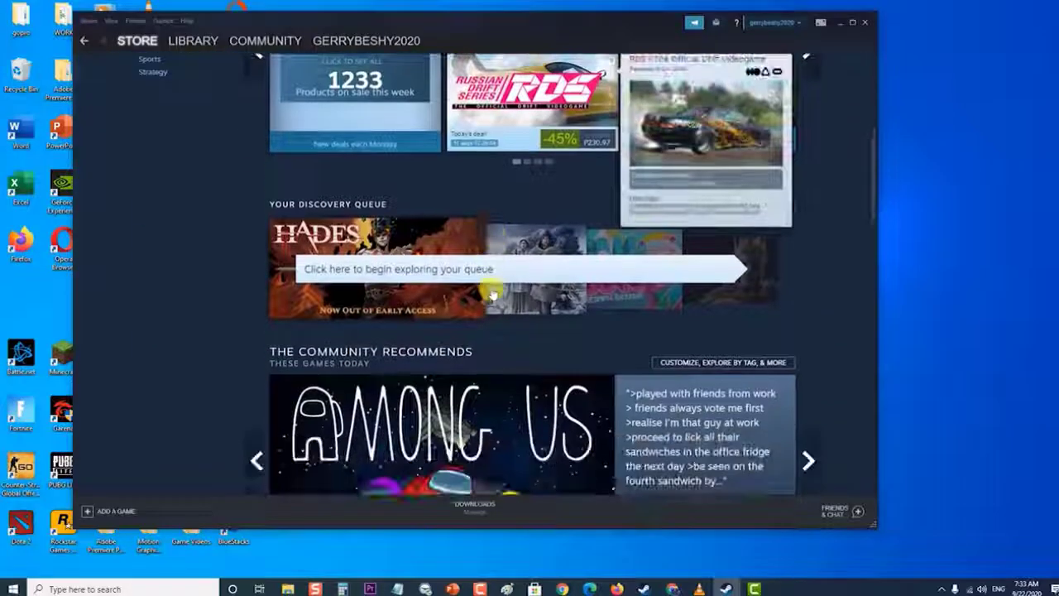